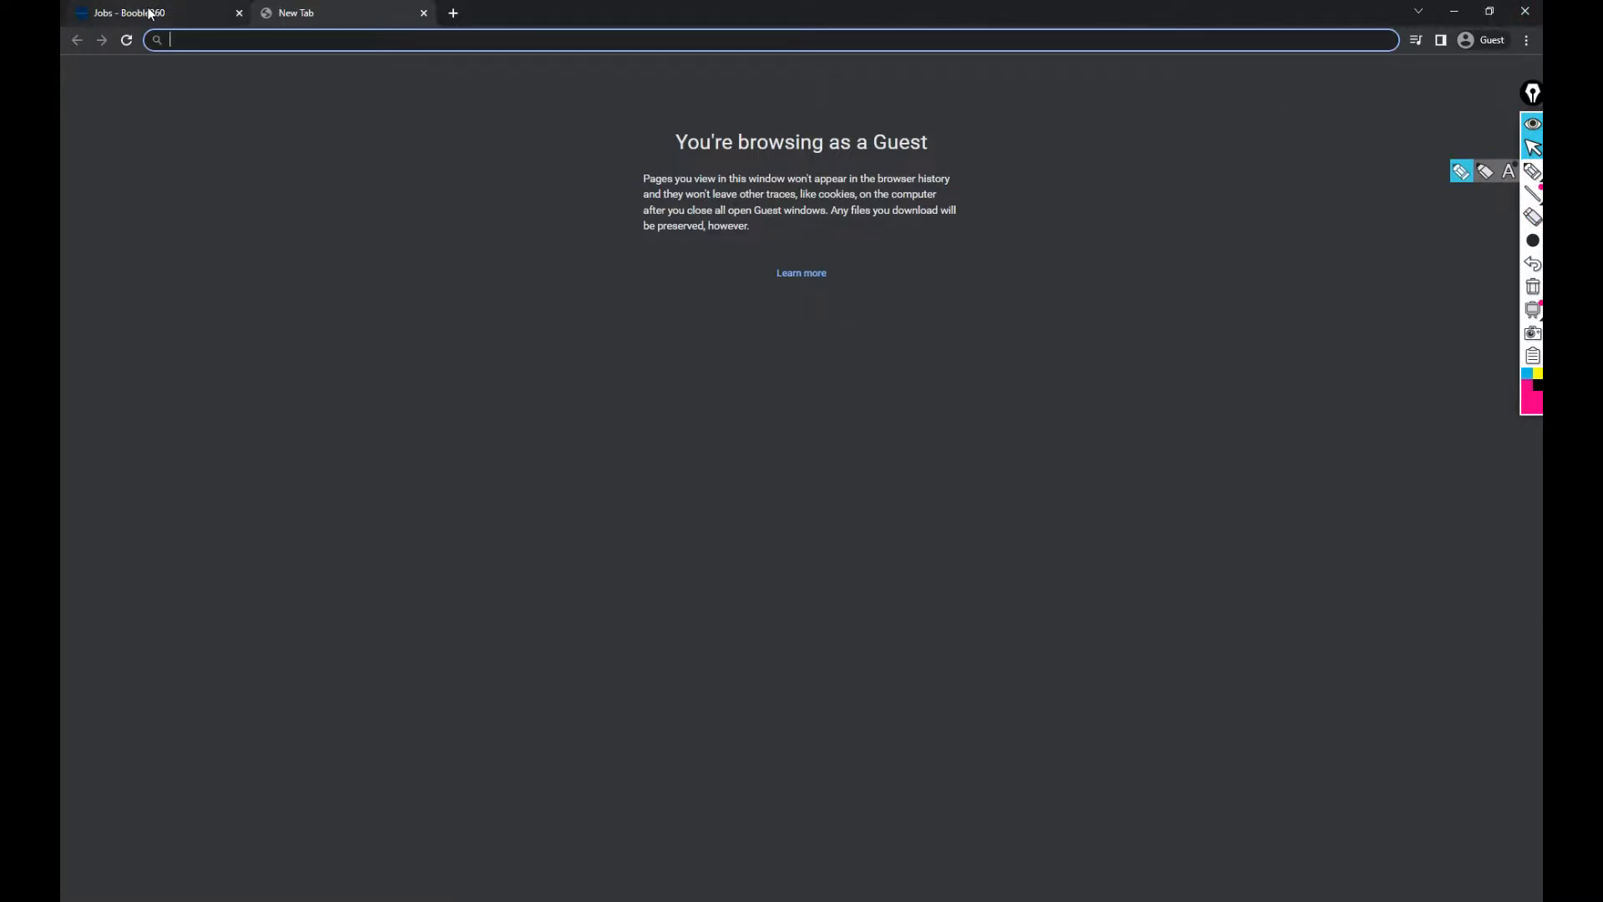
Switch to the Booble360 jobs tab and open Western Union's Trainee Associate, Solution Engineering listing
left_click(143, 12)
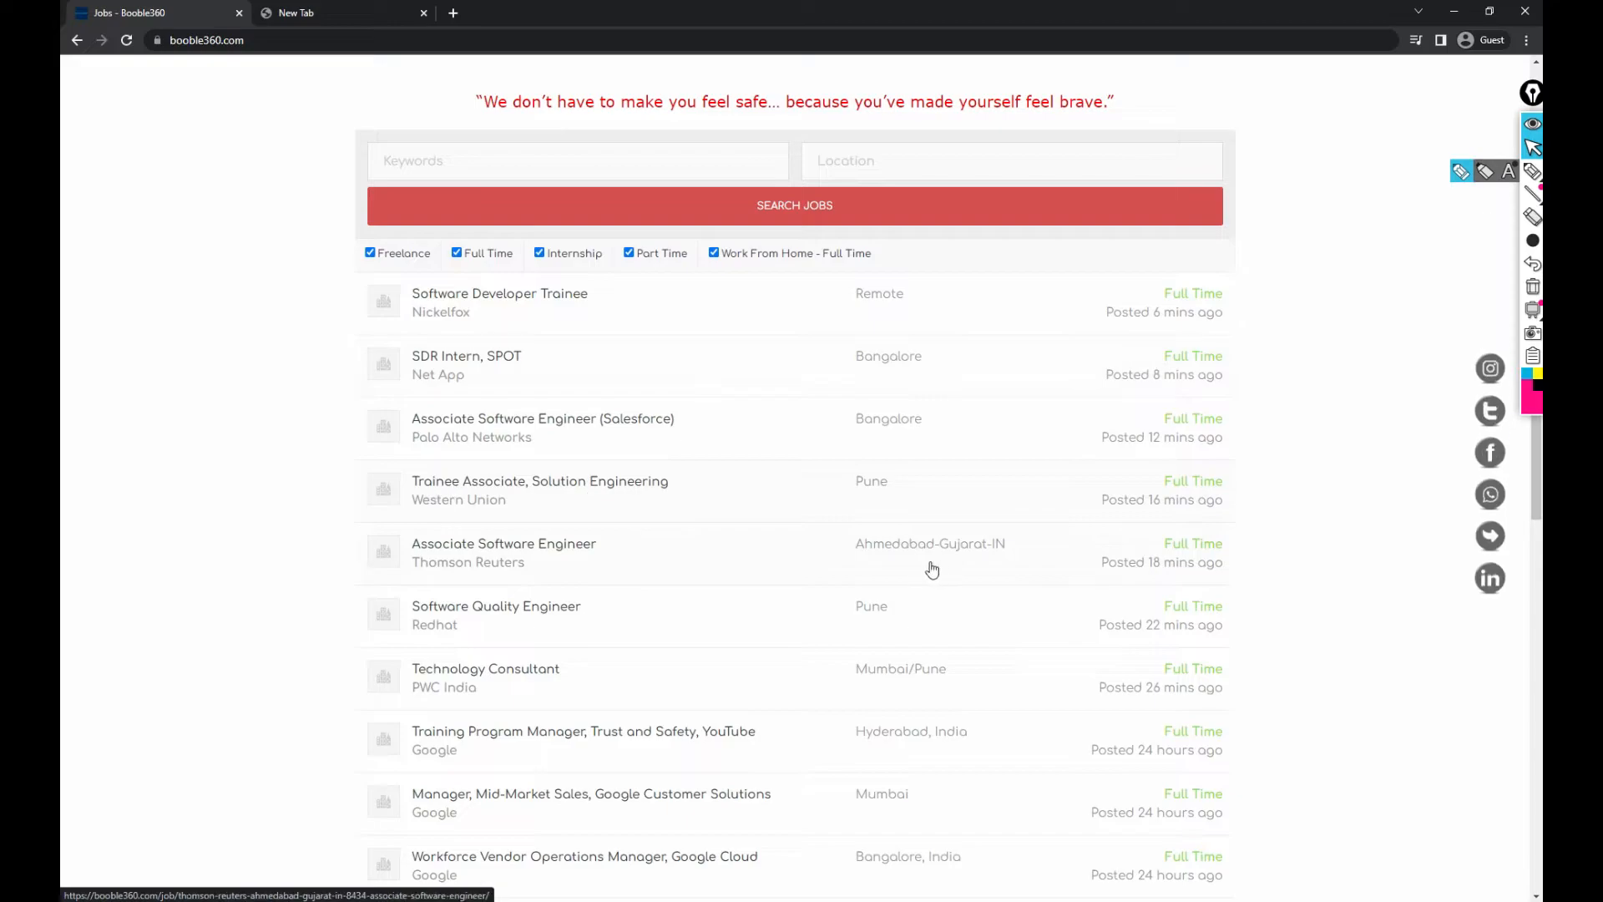
mouse_move(1533, 195)
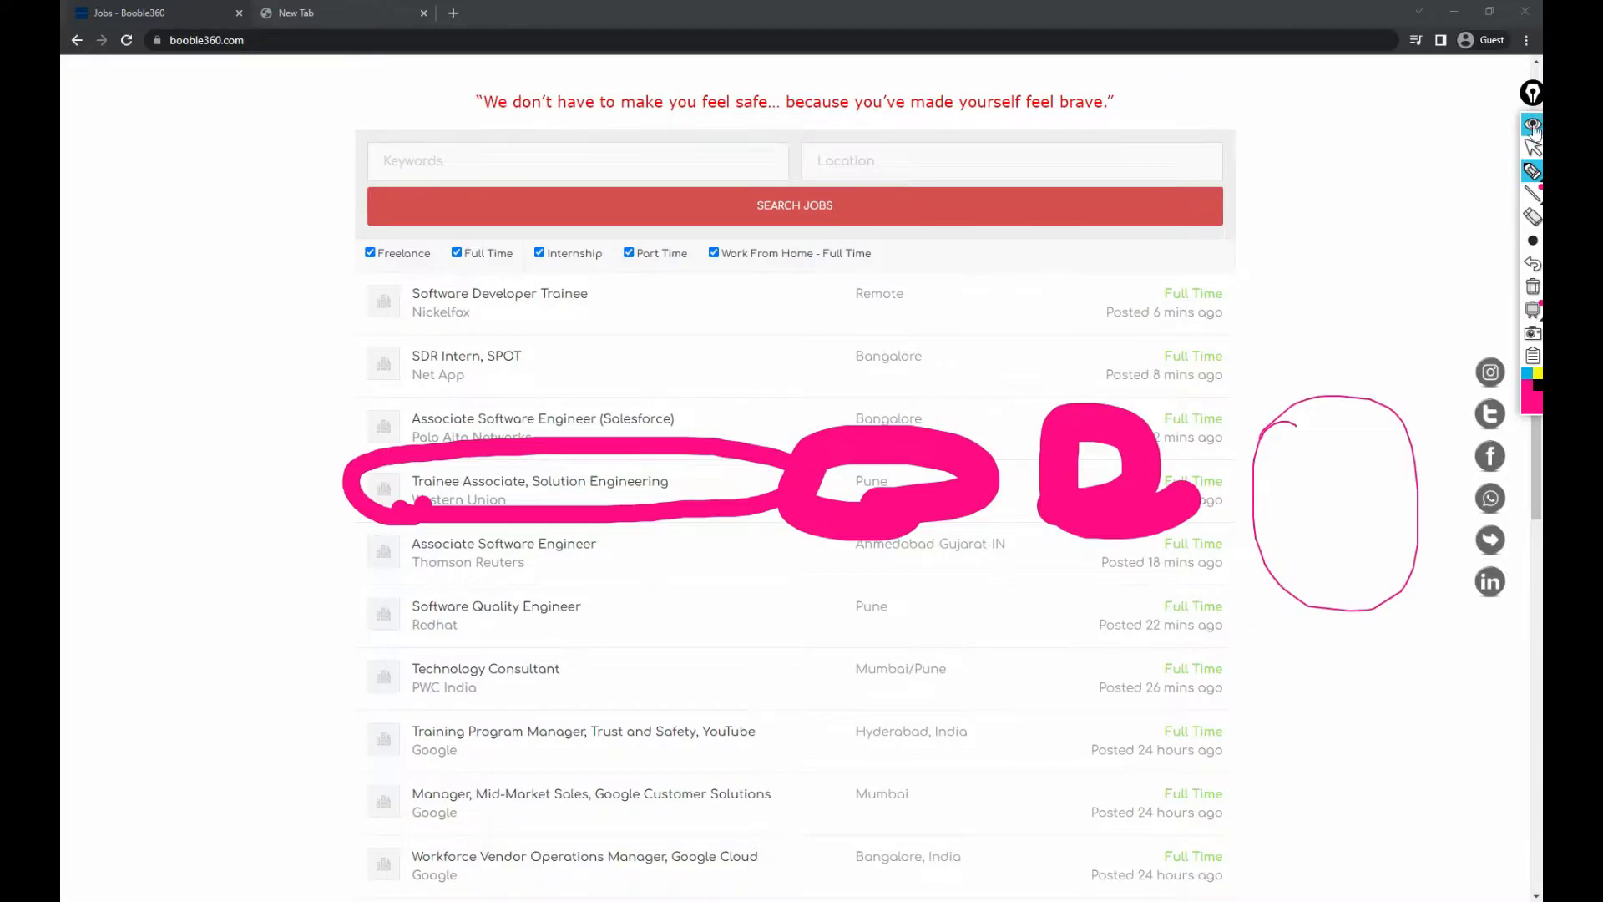
left_click(540, 481)
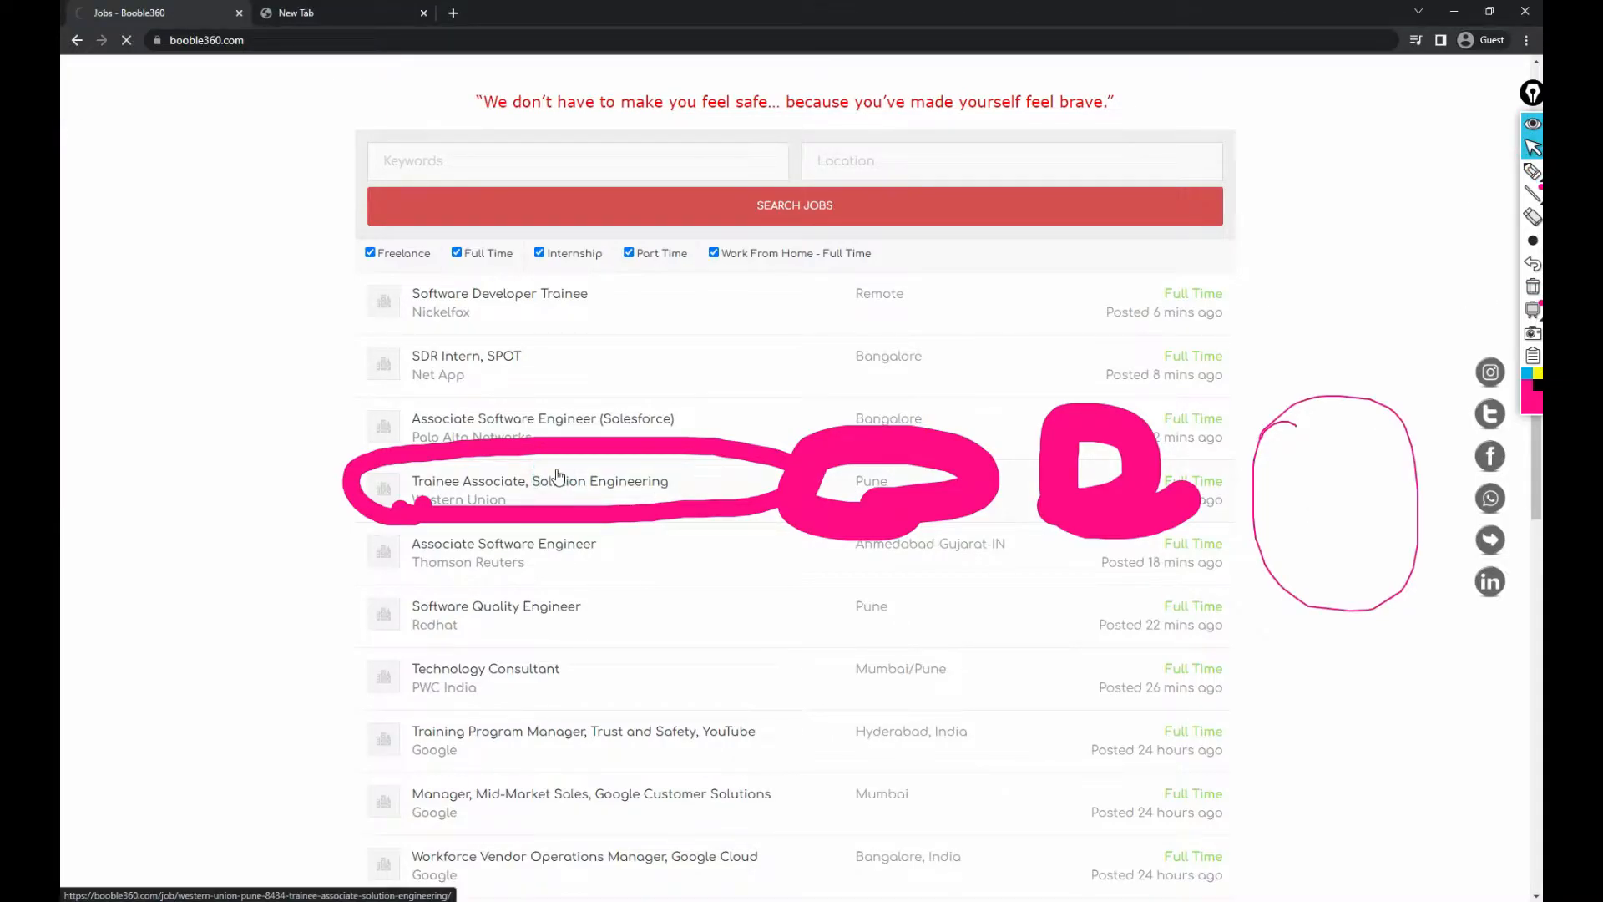
Underline Western Union and Pune in pink, then follow APPLY FOR JOB to Western Union's careers page
left_click(540, 481)
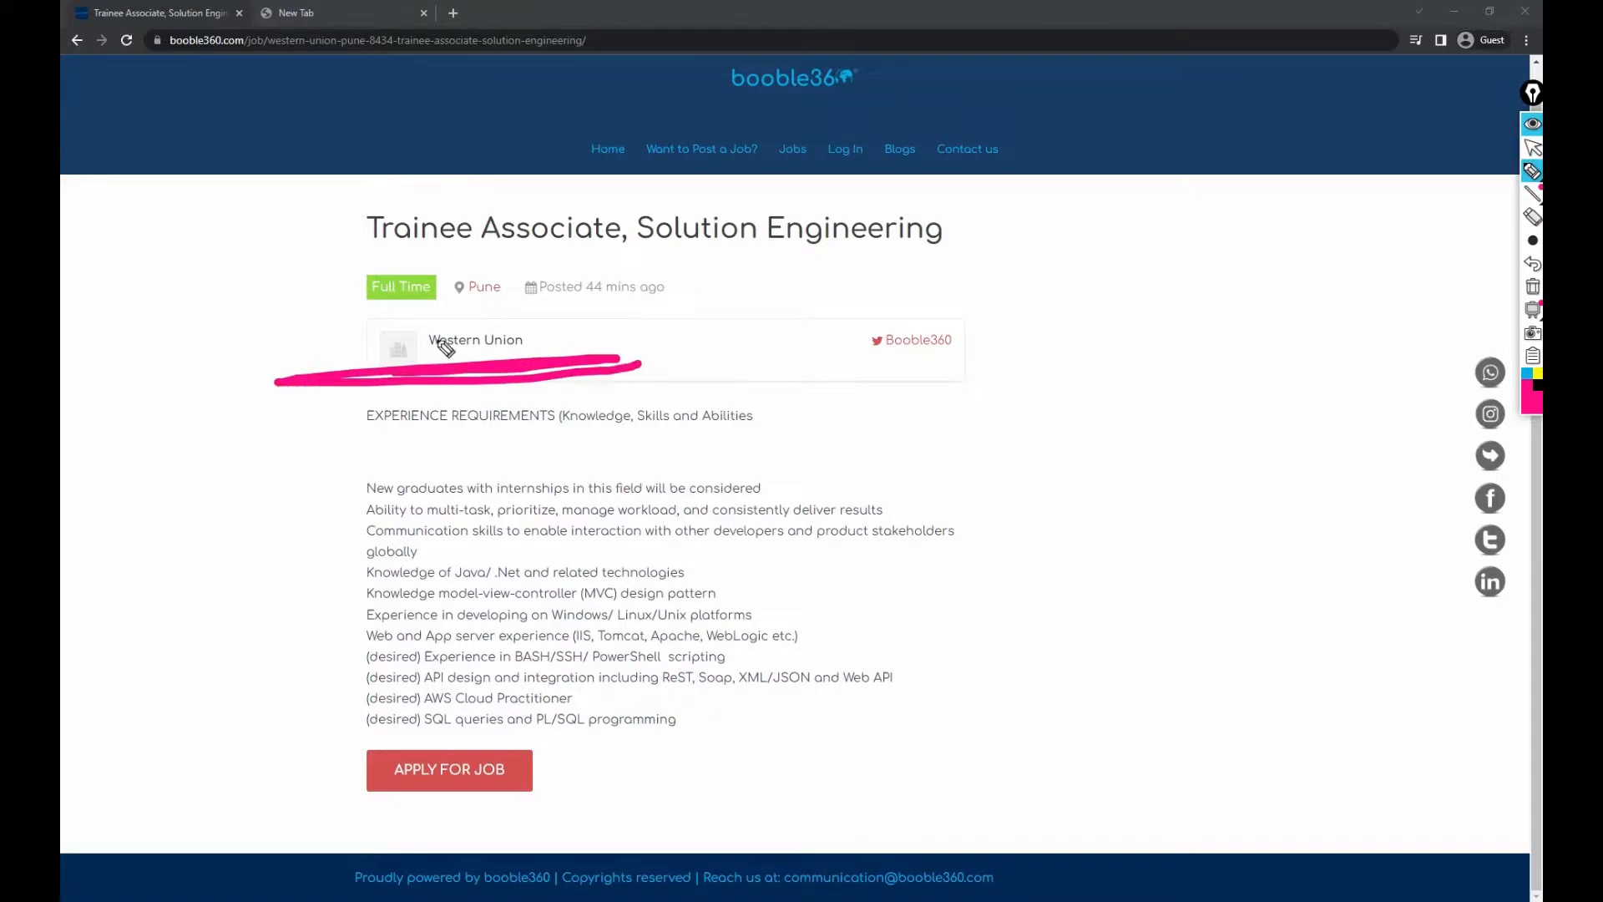
left_click_drag(393, 309, 551, 308)
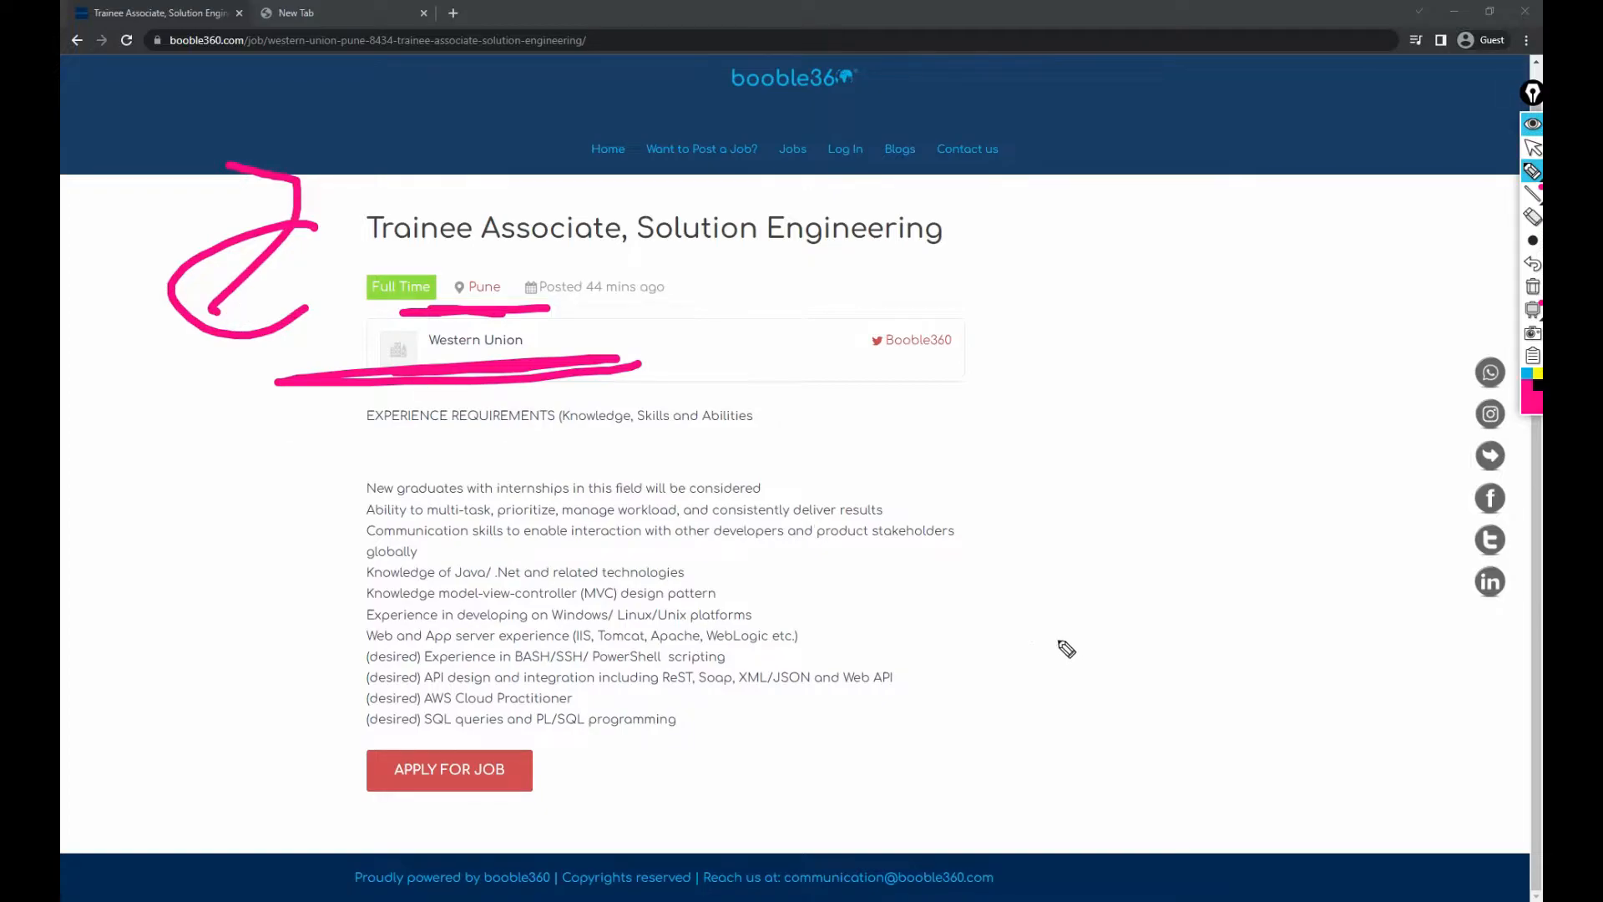
mouse_move(449, 769)
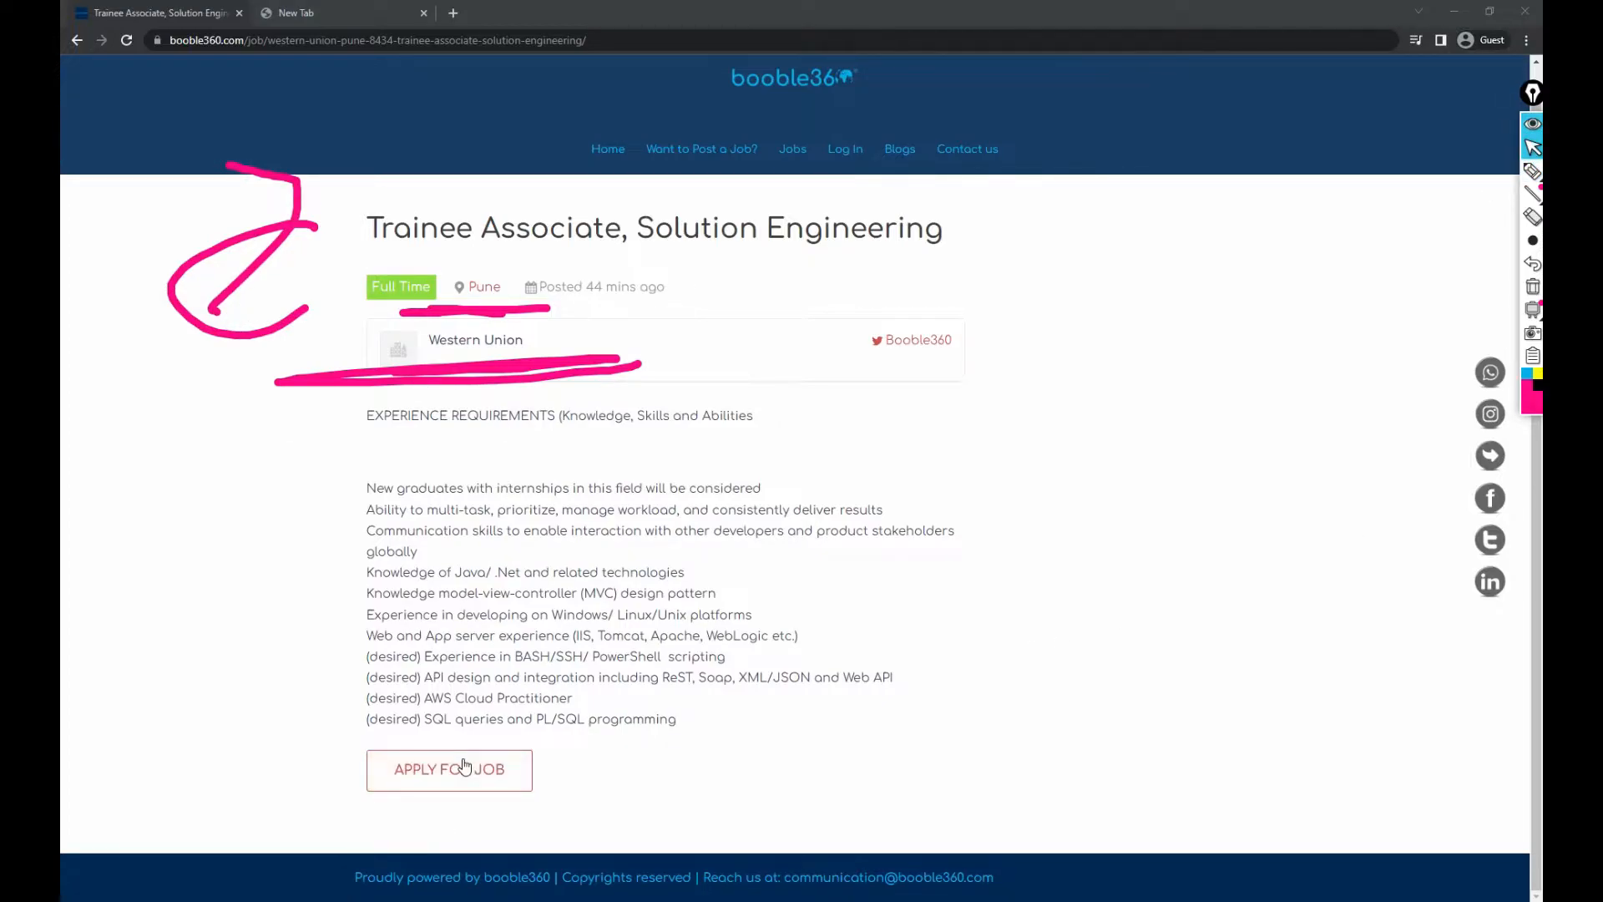
left_click(449, 769)
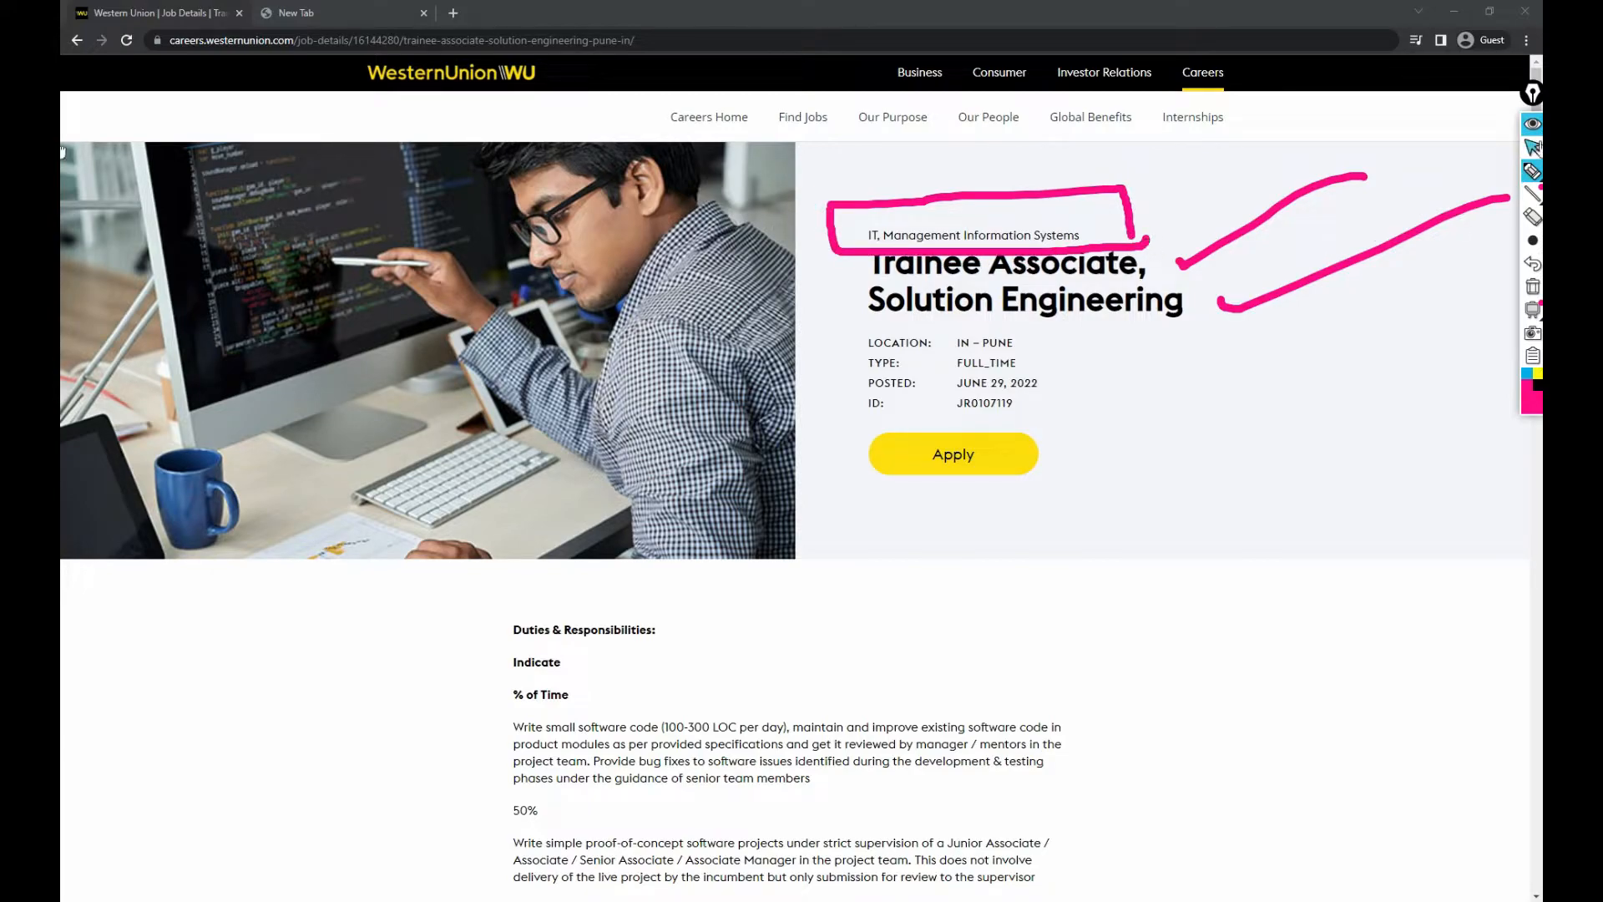
Mark up the Duties & Responsibilities percentages in pink, clear them, and scroll toward experience requirements
scroll("down", 3)
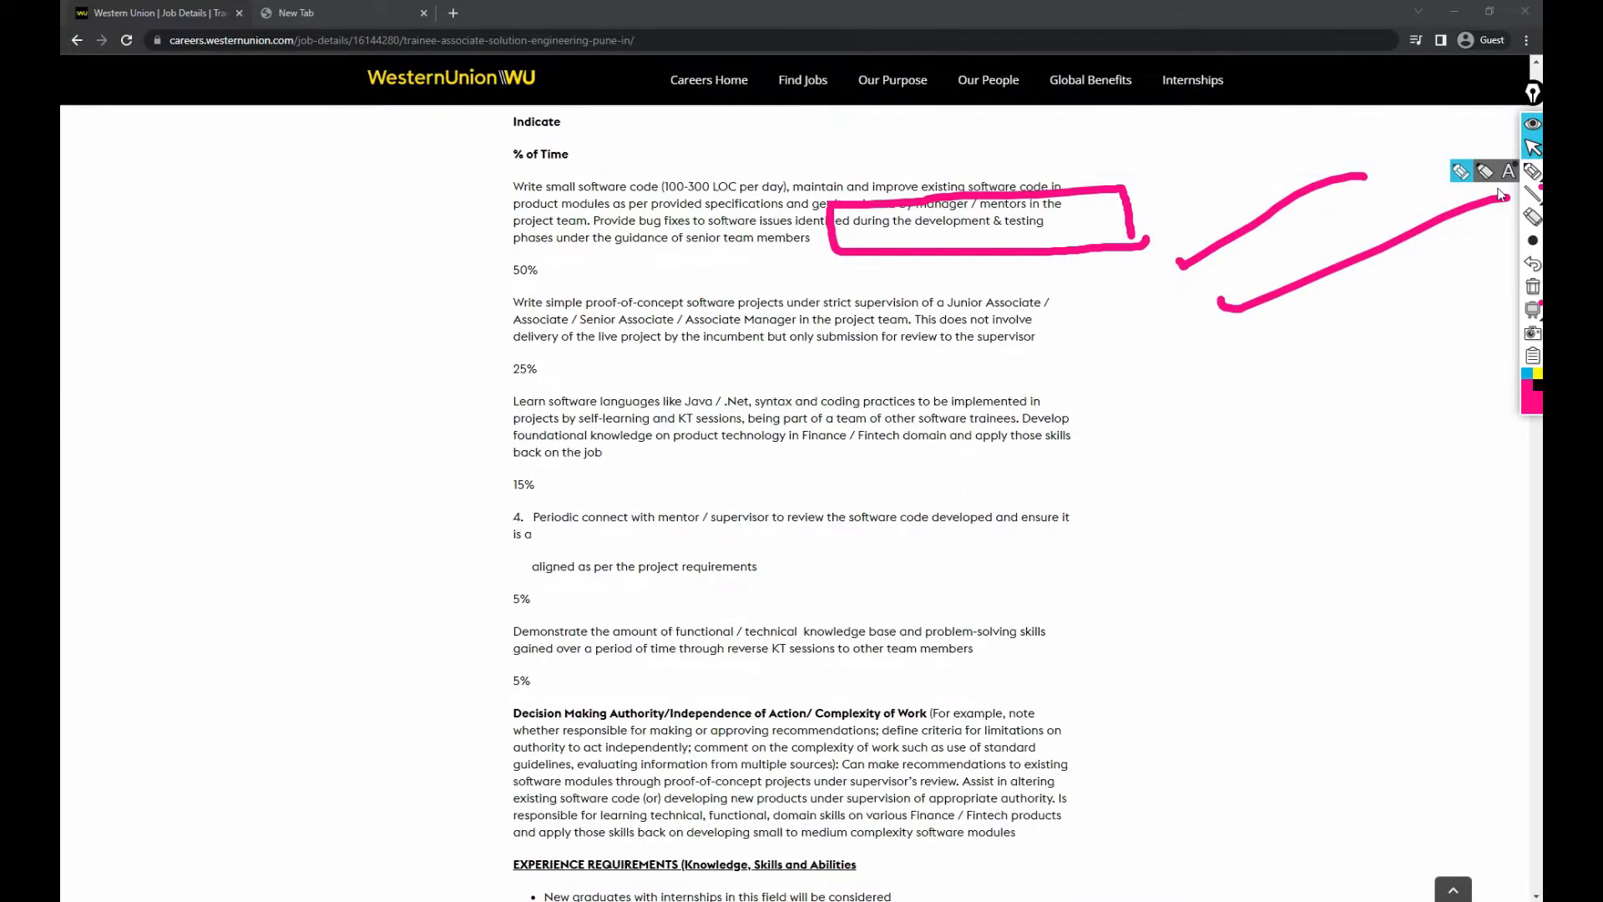
scroll("up", 3)
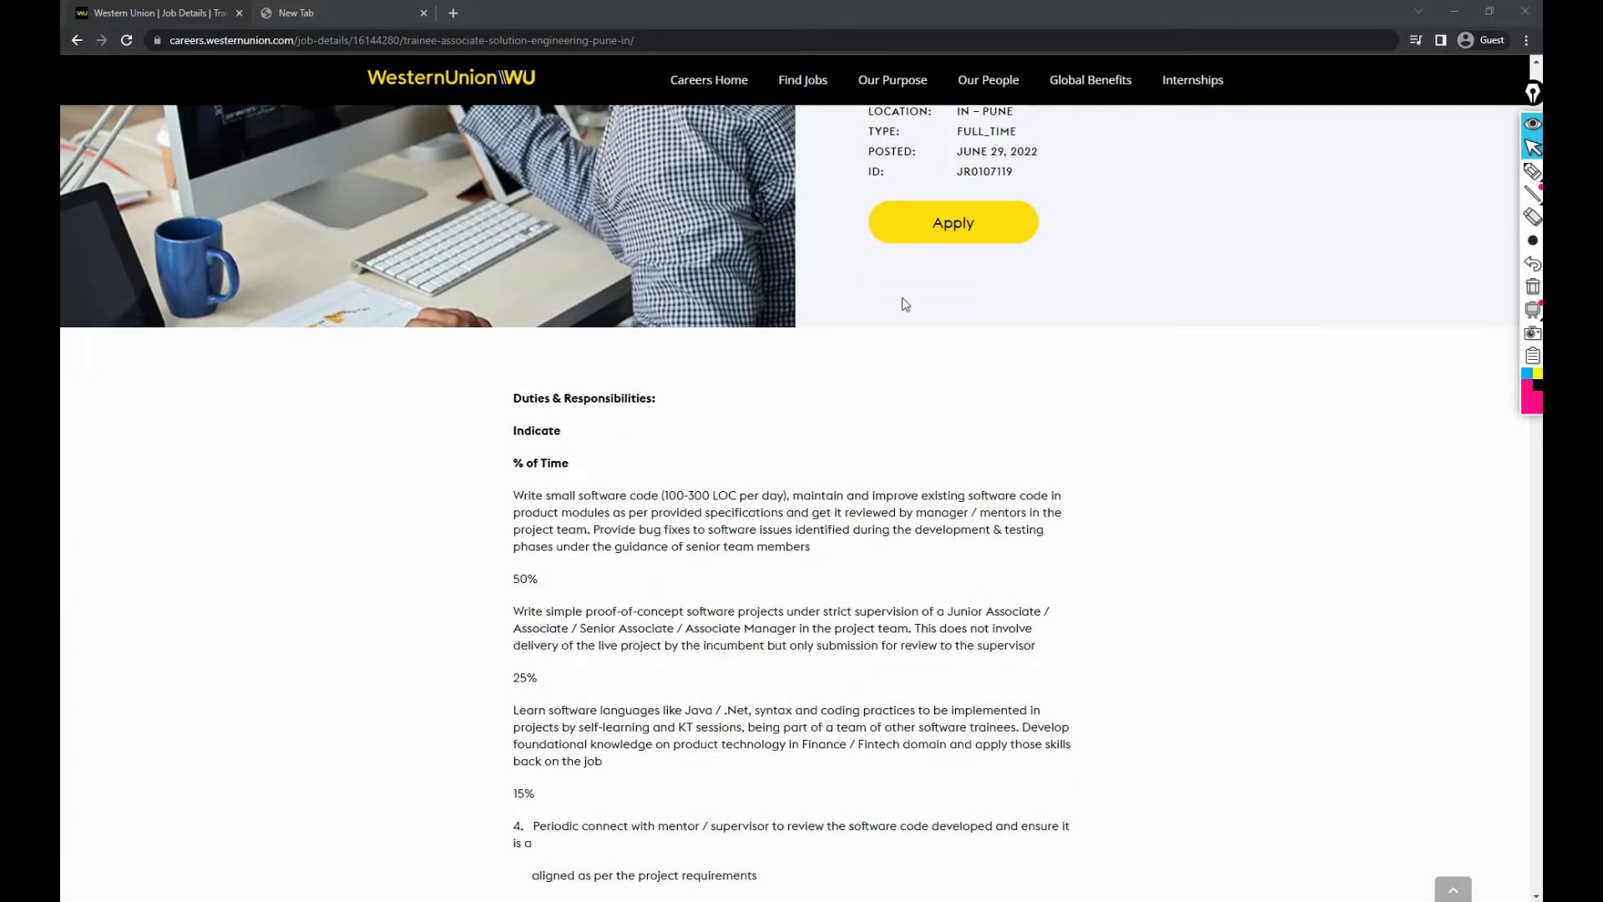
scroll("down", 3)
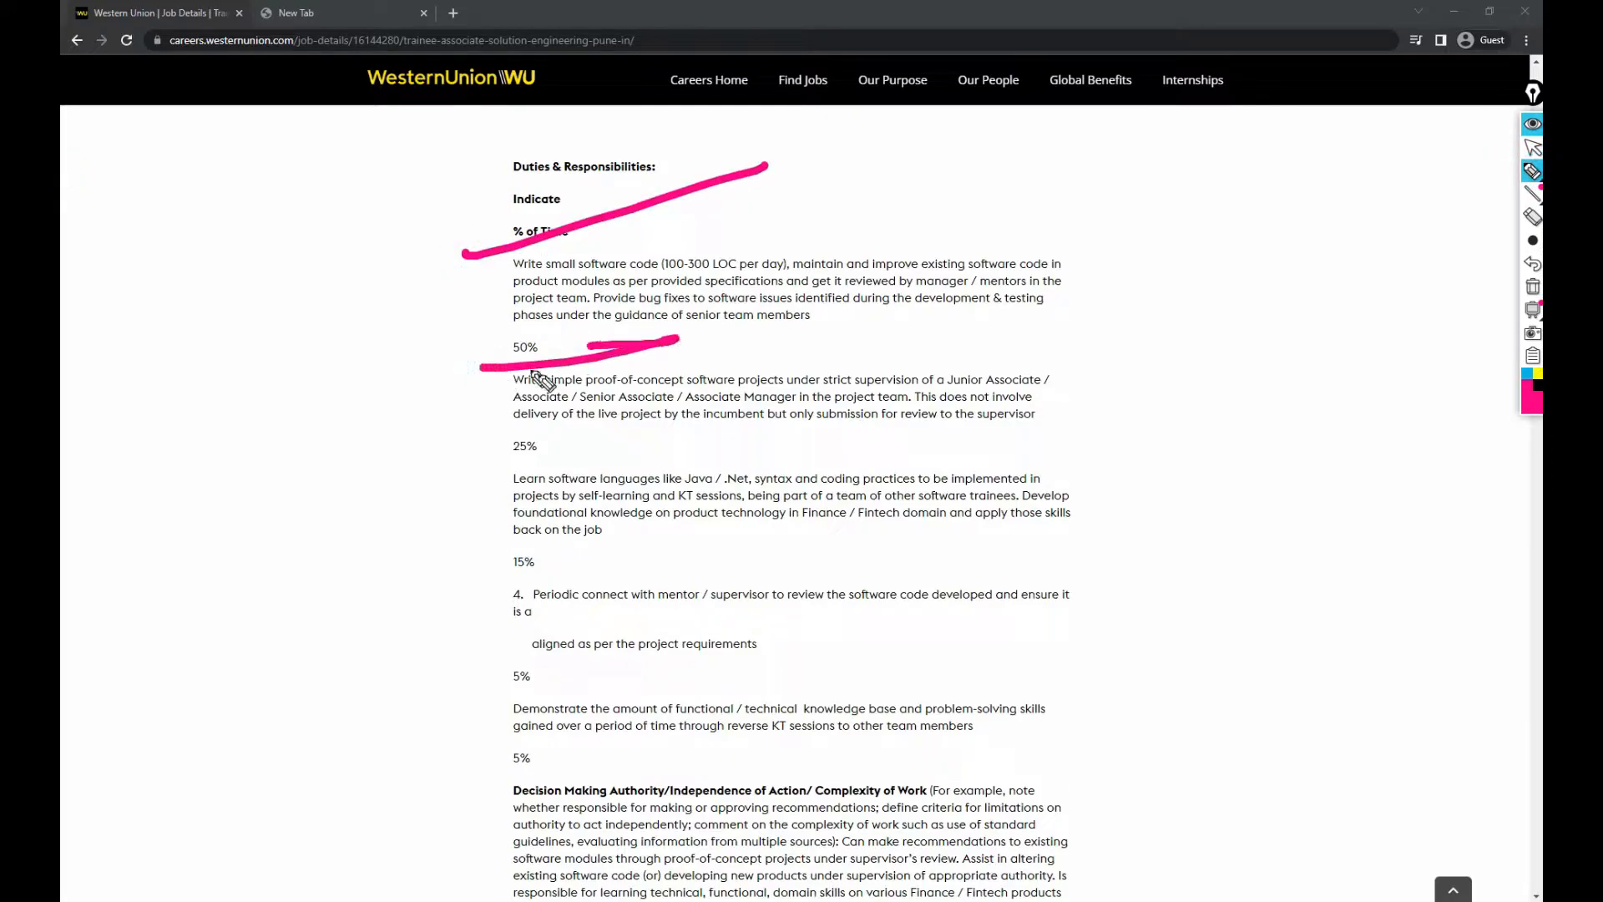
mouse_move(841, 398)
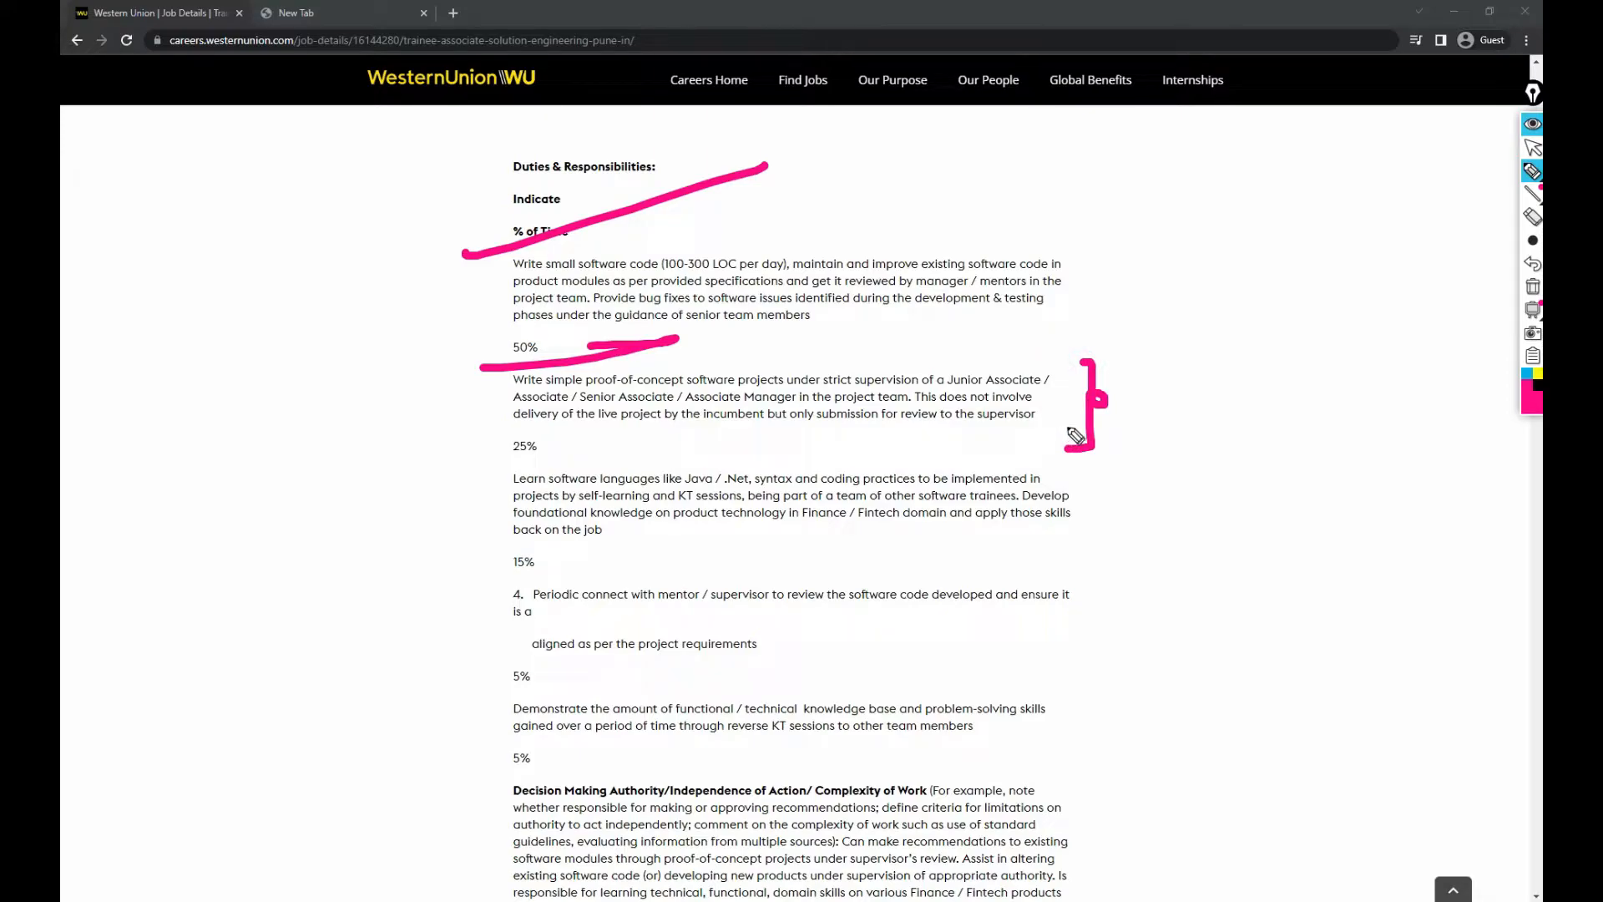
mouse_move(1076, 433)
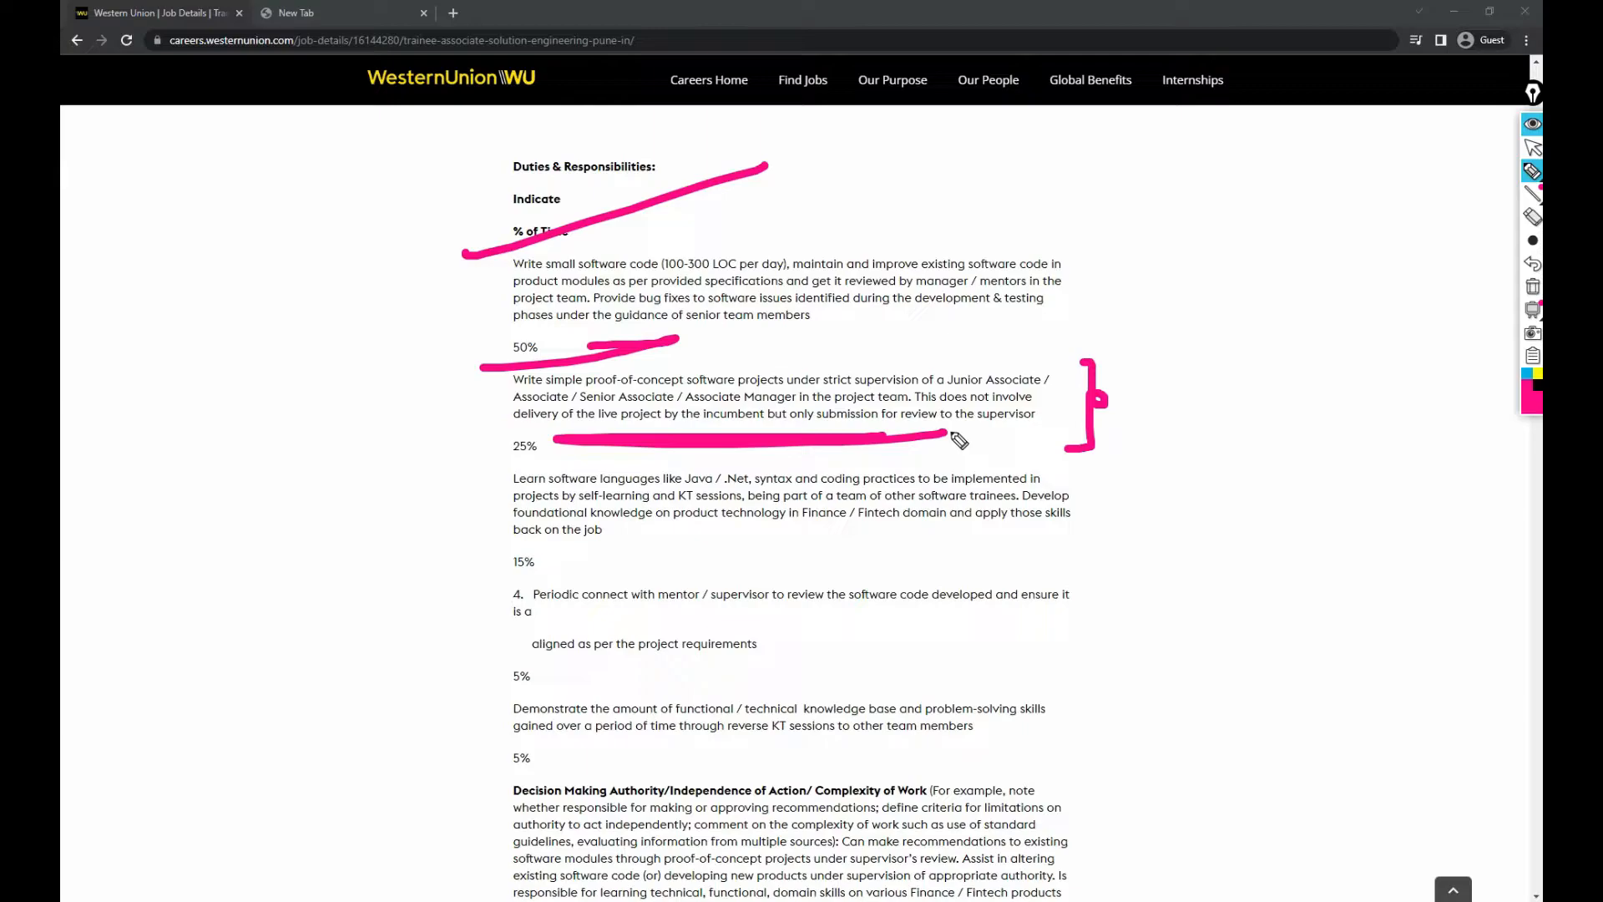
mouse_move(399, 499)
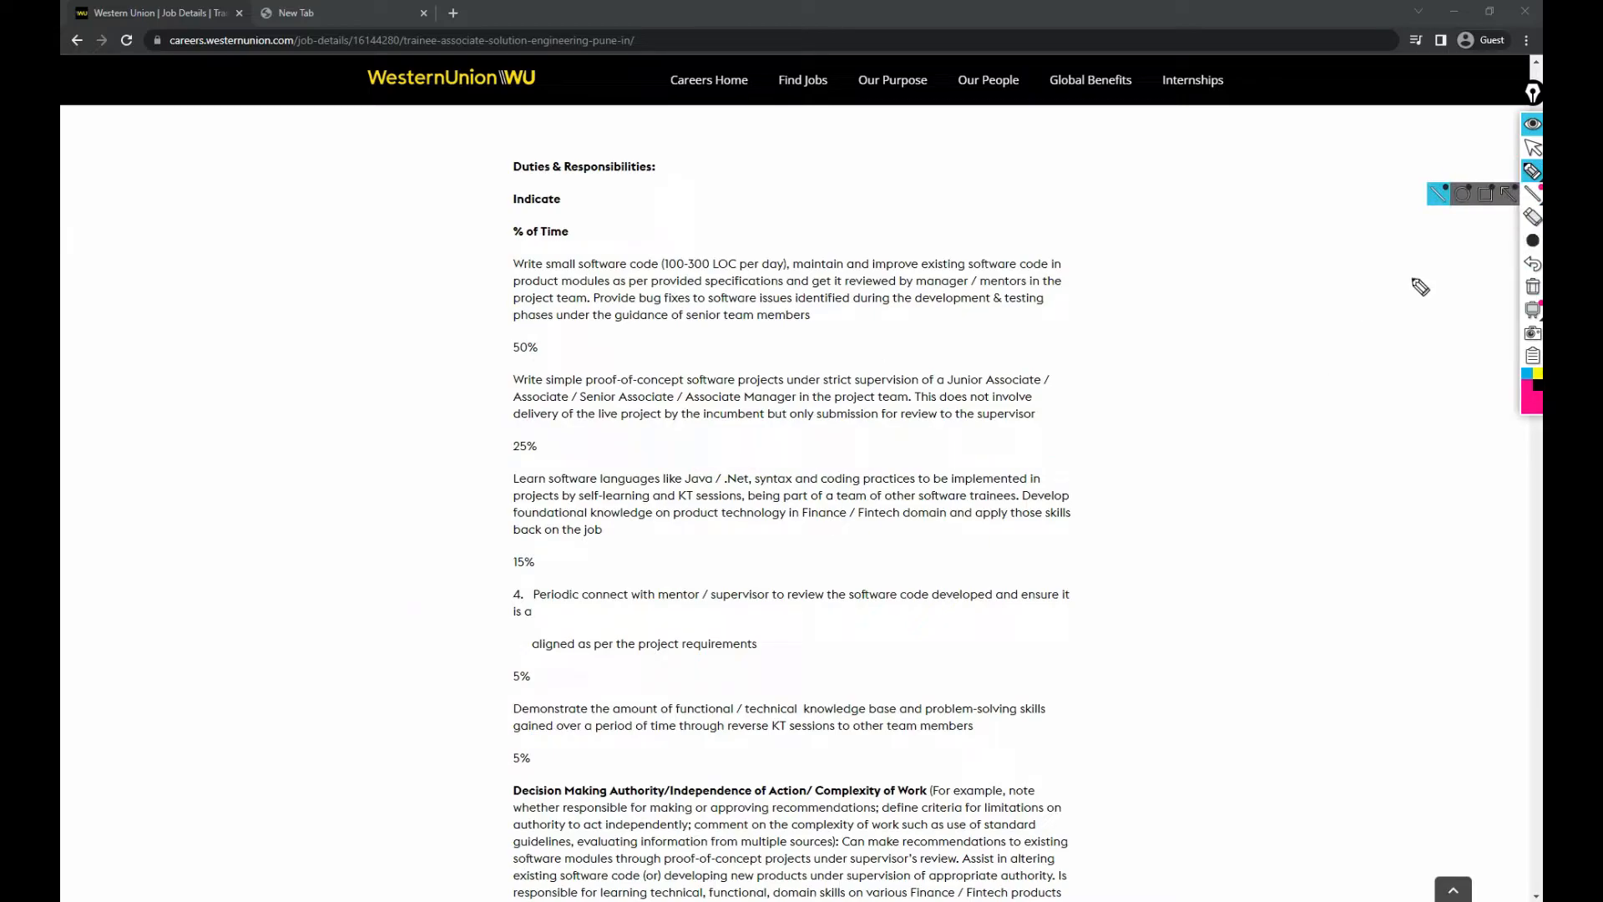
scroll("down", 3)
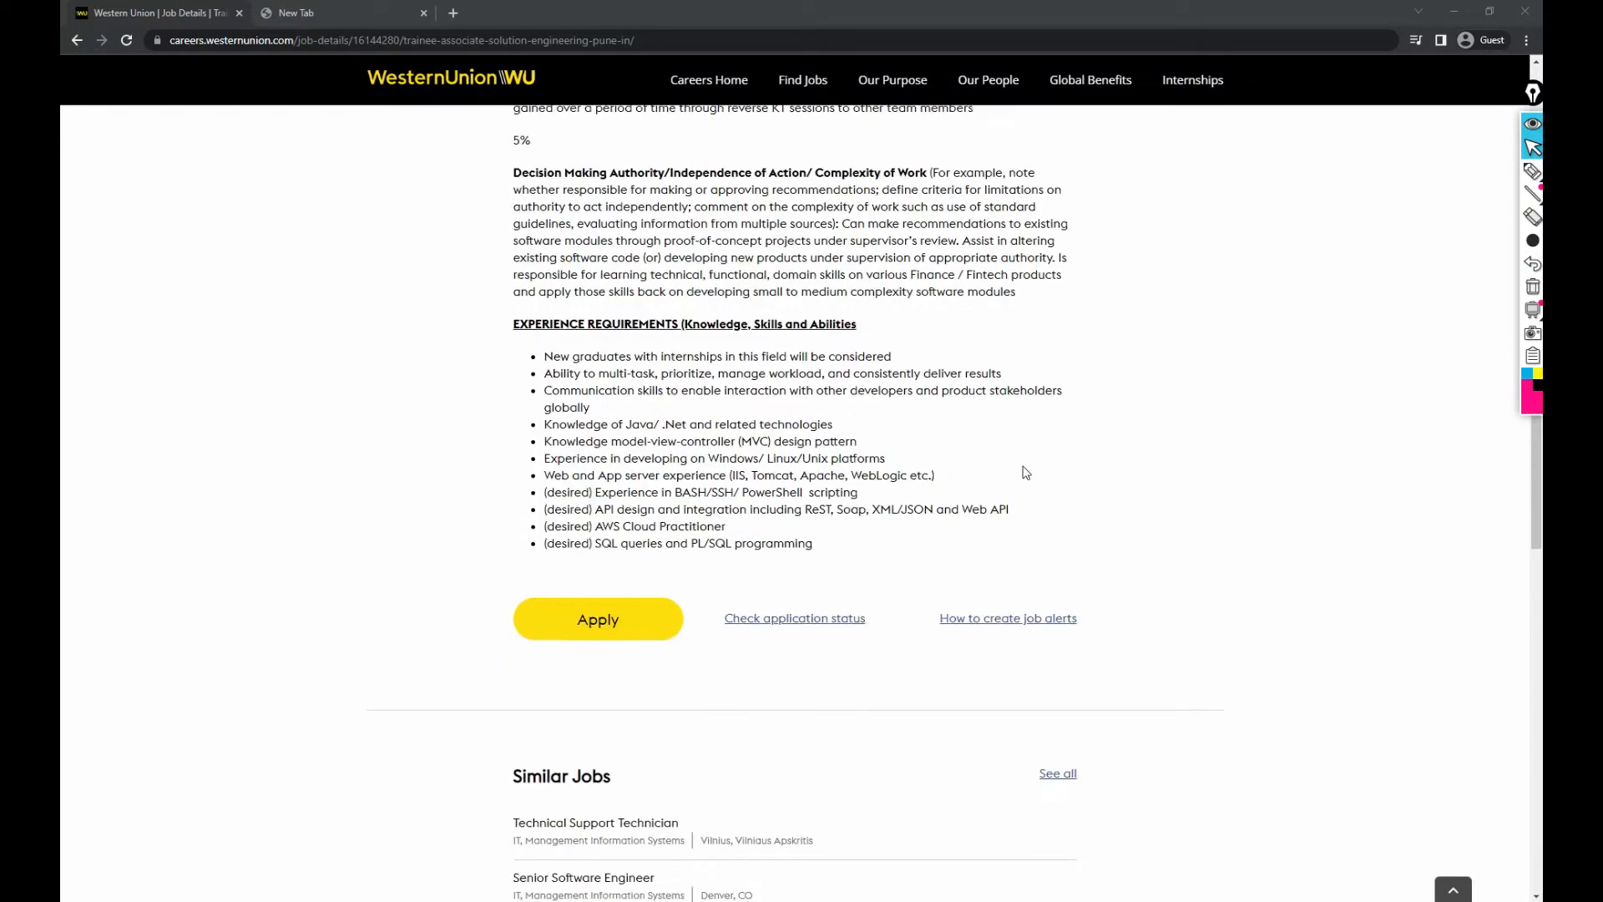
Scribble pink over the Experience Requirements list and scroll down to the Apply button
left_click(1532, 171)
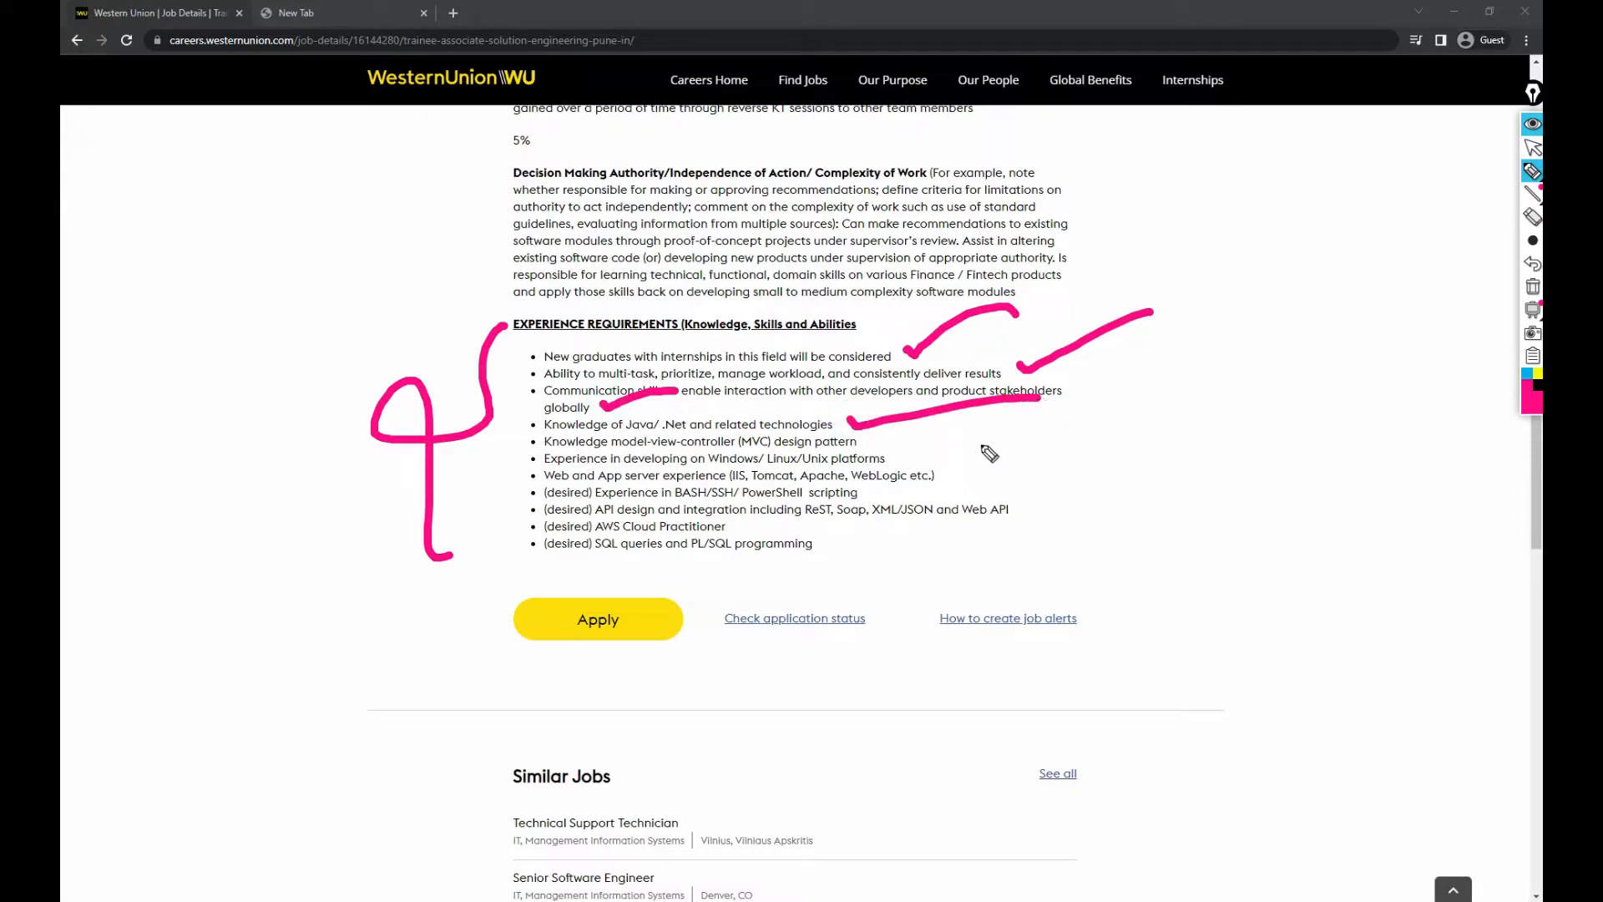
mouse_move(900, 440)
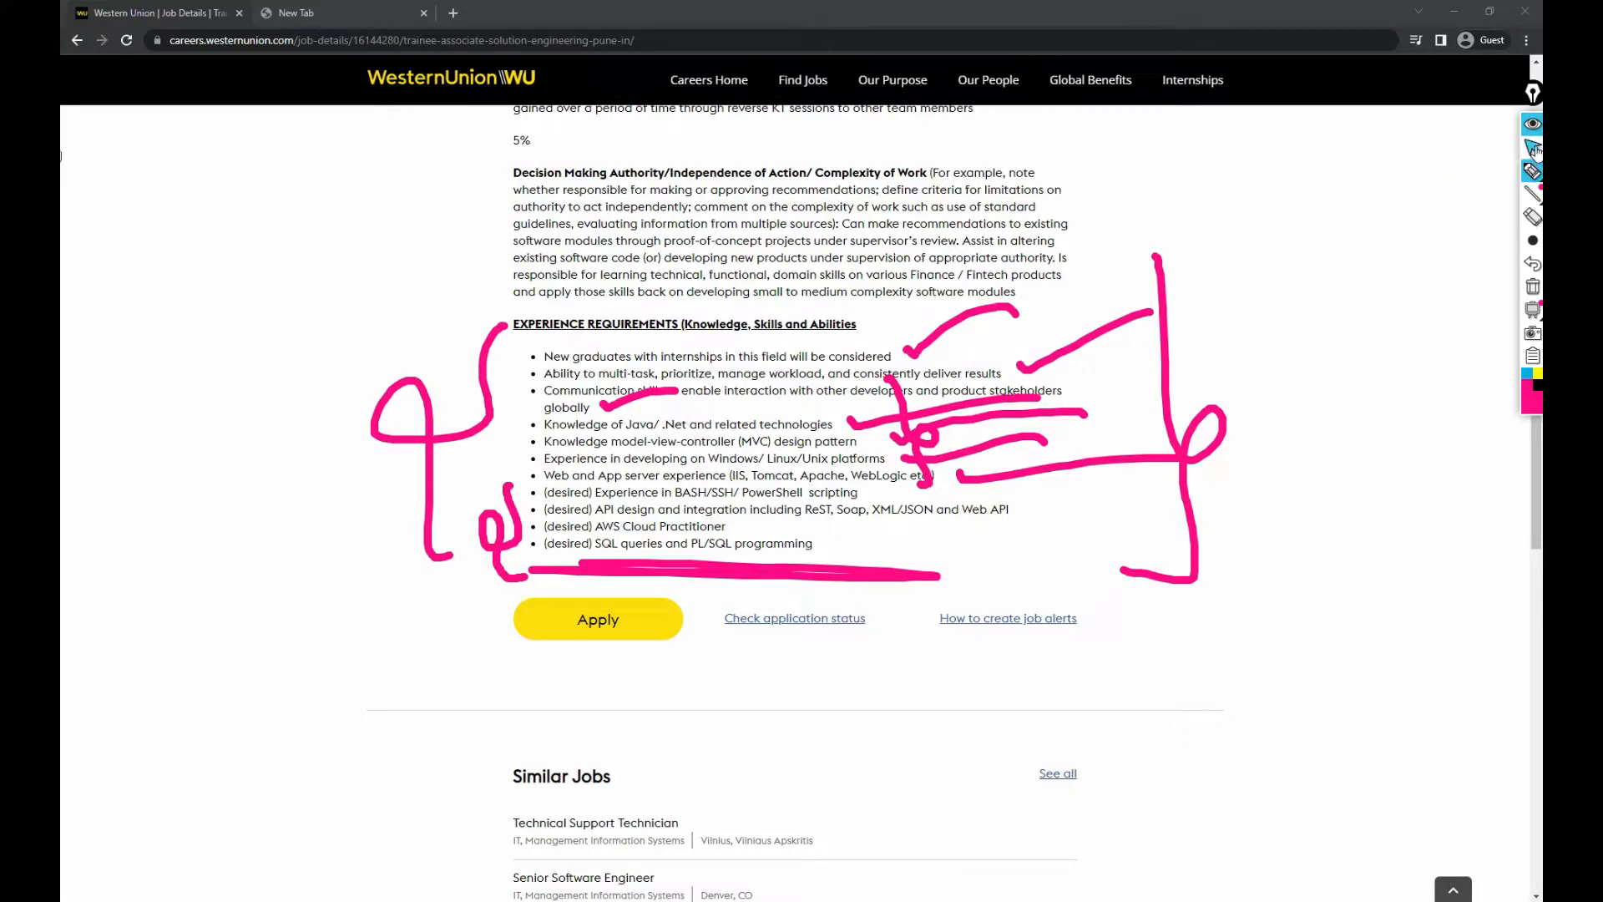
scroll("down", 3)
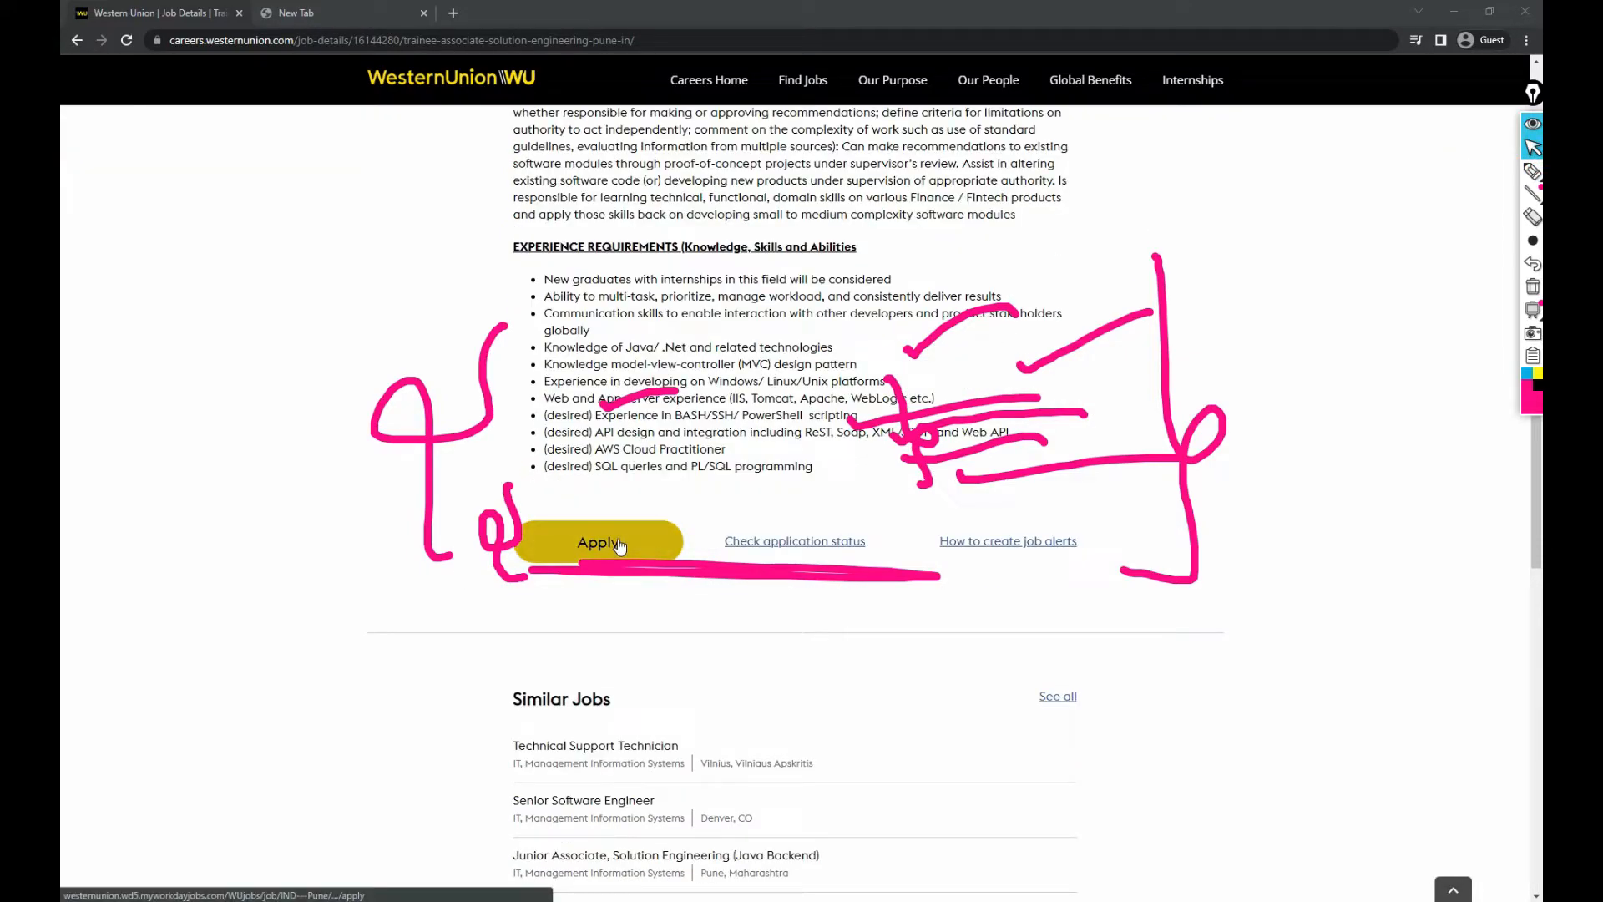
Open the Workday sign-in via Apply, clear annotations, and select the Email and Password fields
left_click(597, 542)
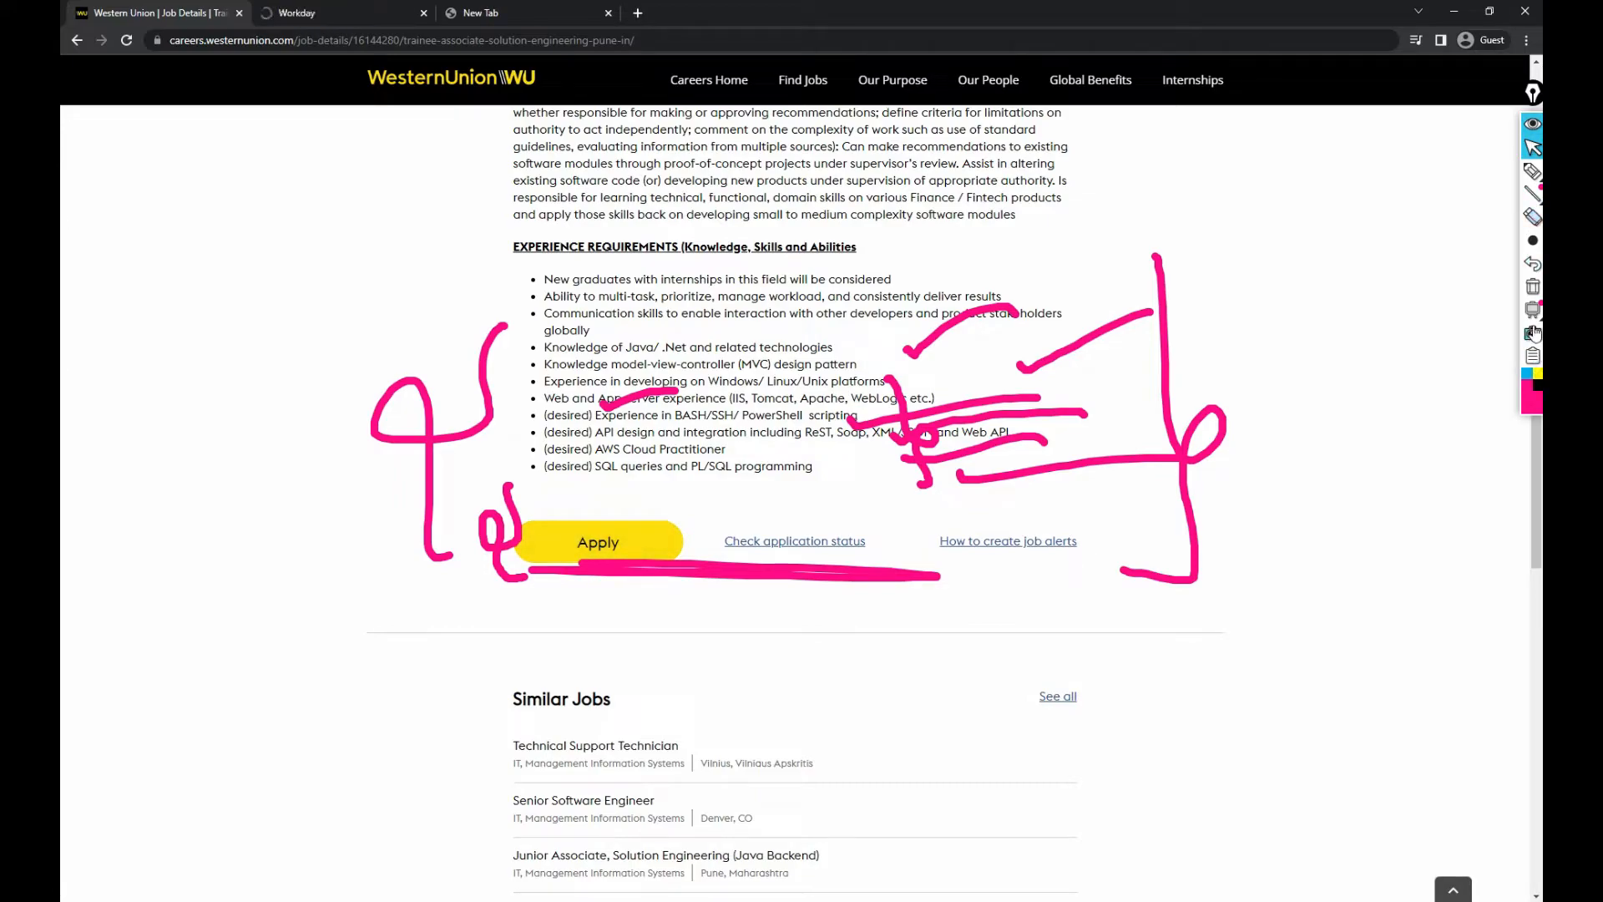
left_click(597, 542)
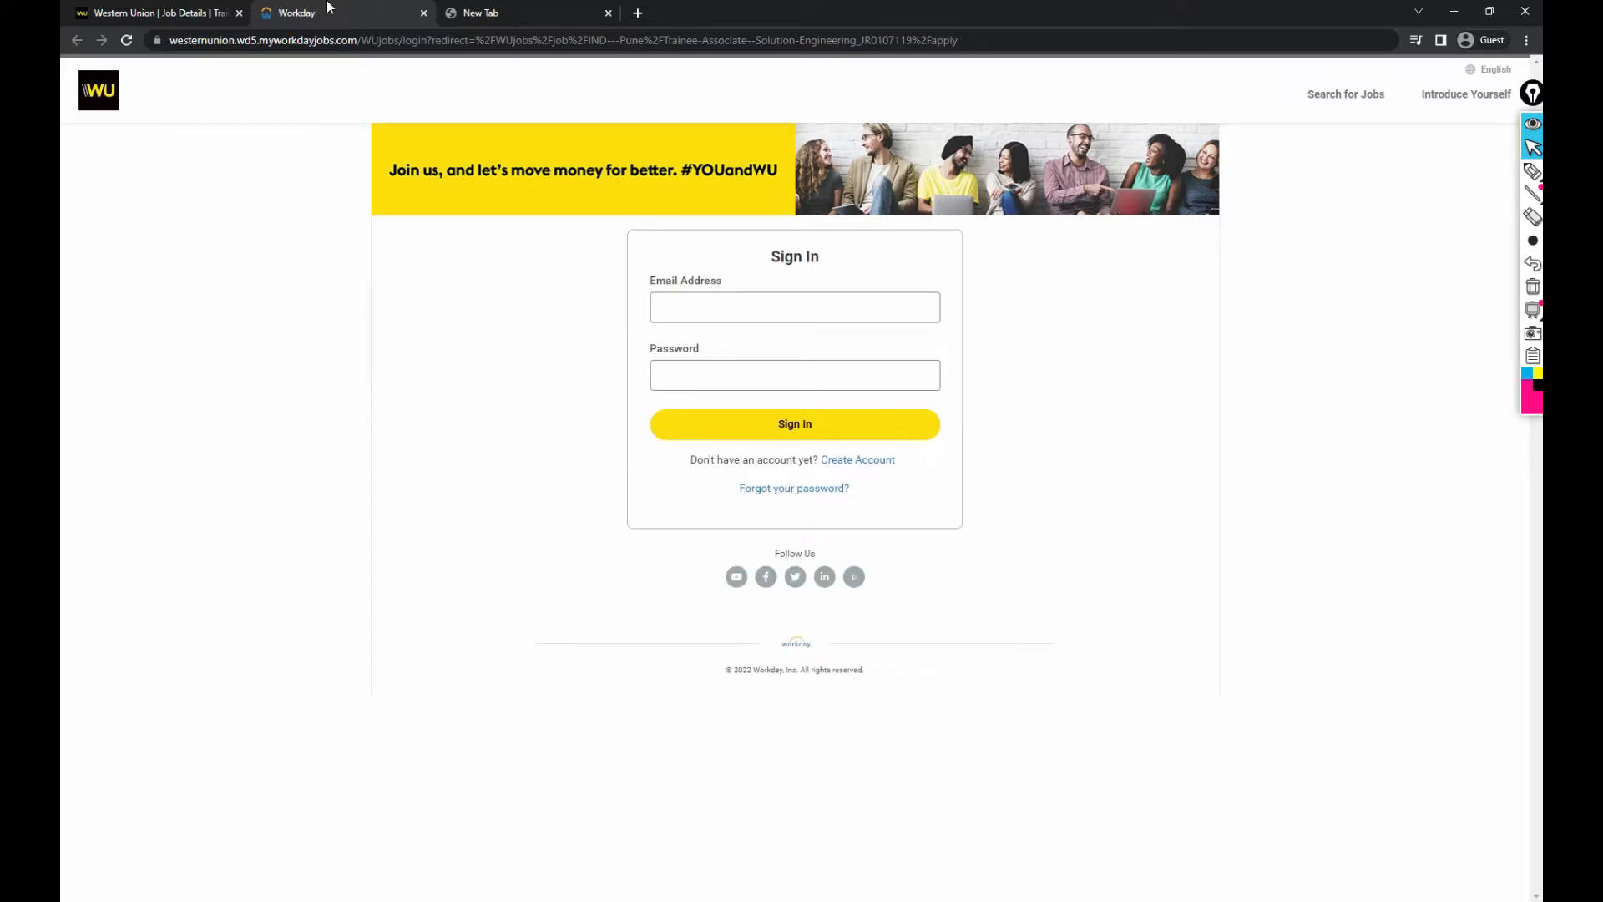
left_click(794, 375)
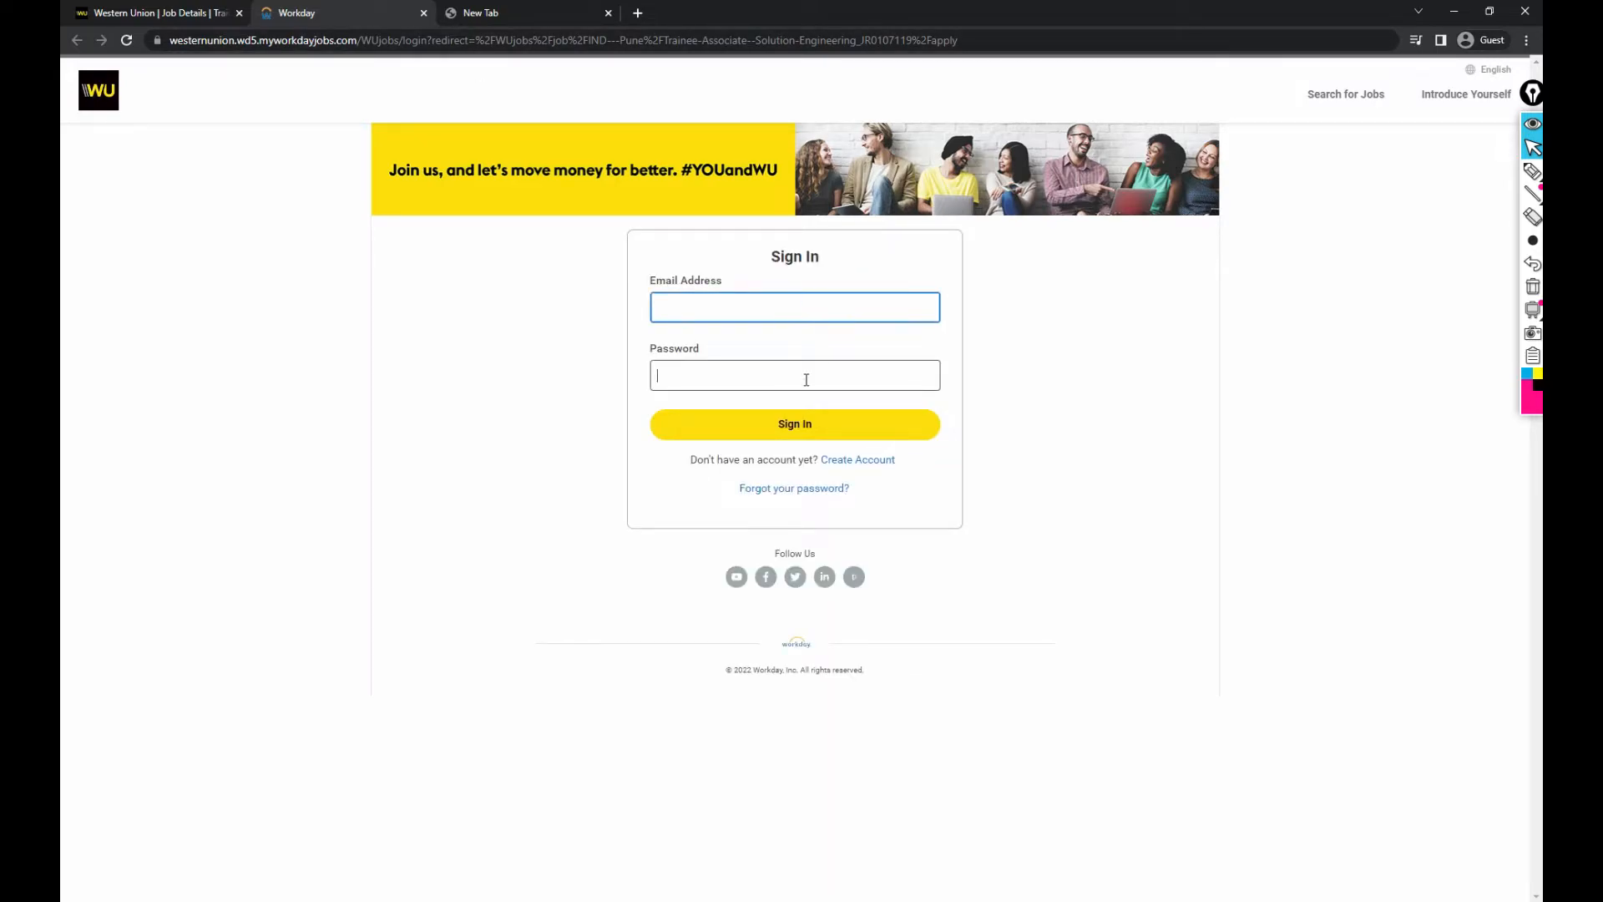
left_click(794, 374)
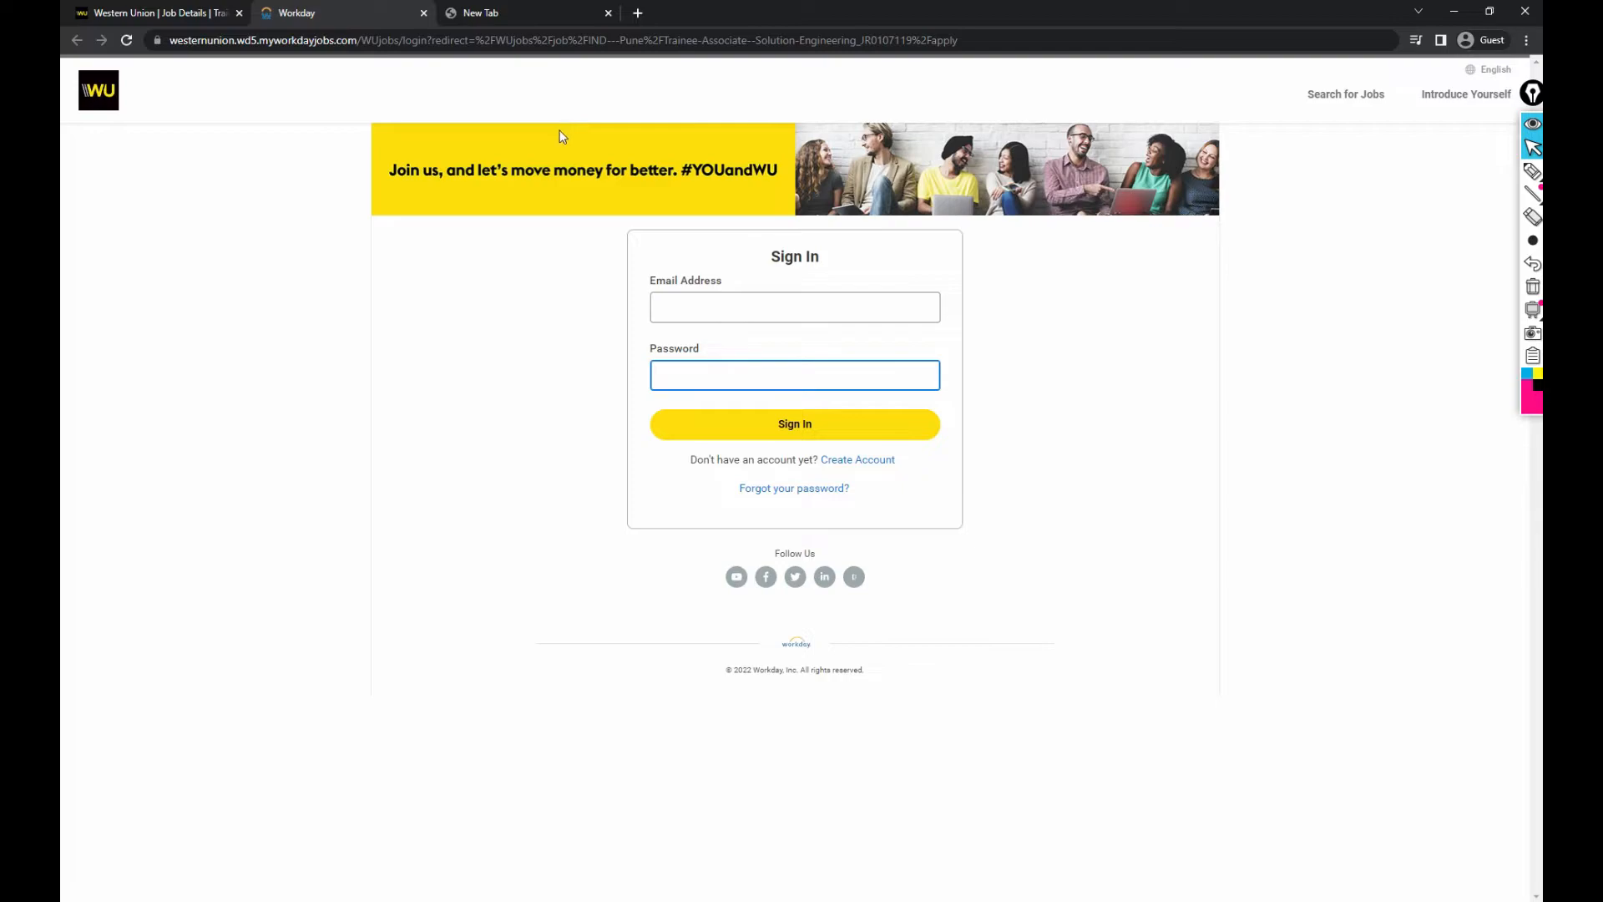
mouse_move(575, 215)
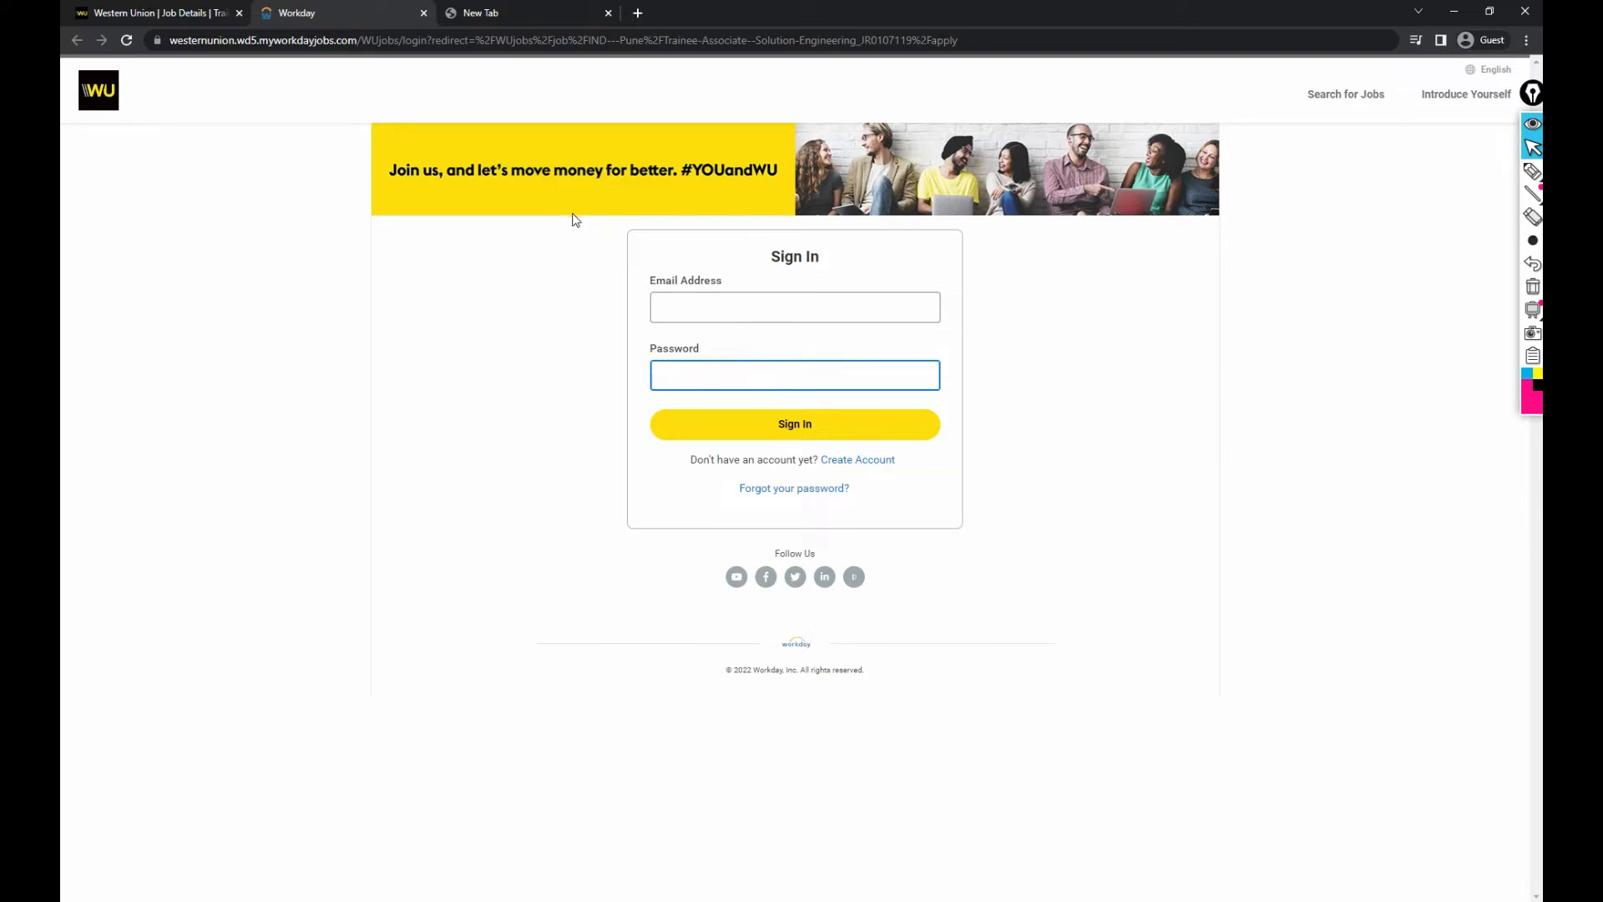
mouse_move(570, 221)
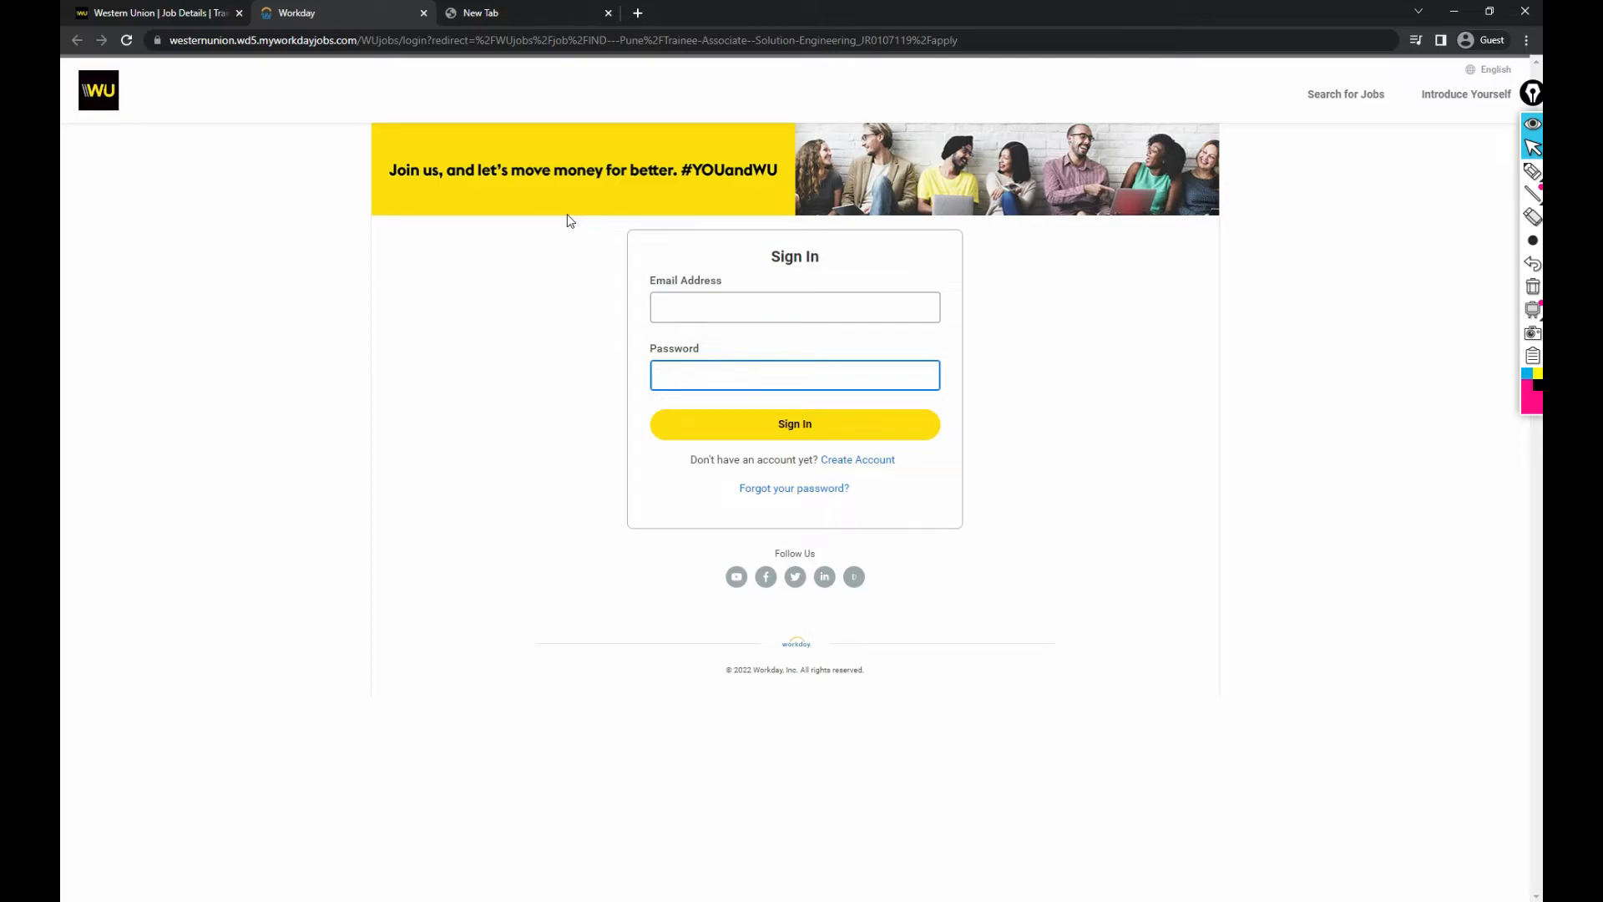
left_click(794, 375)
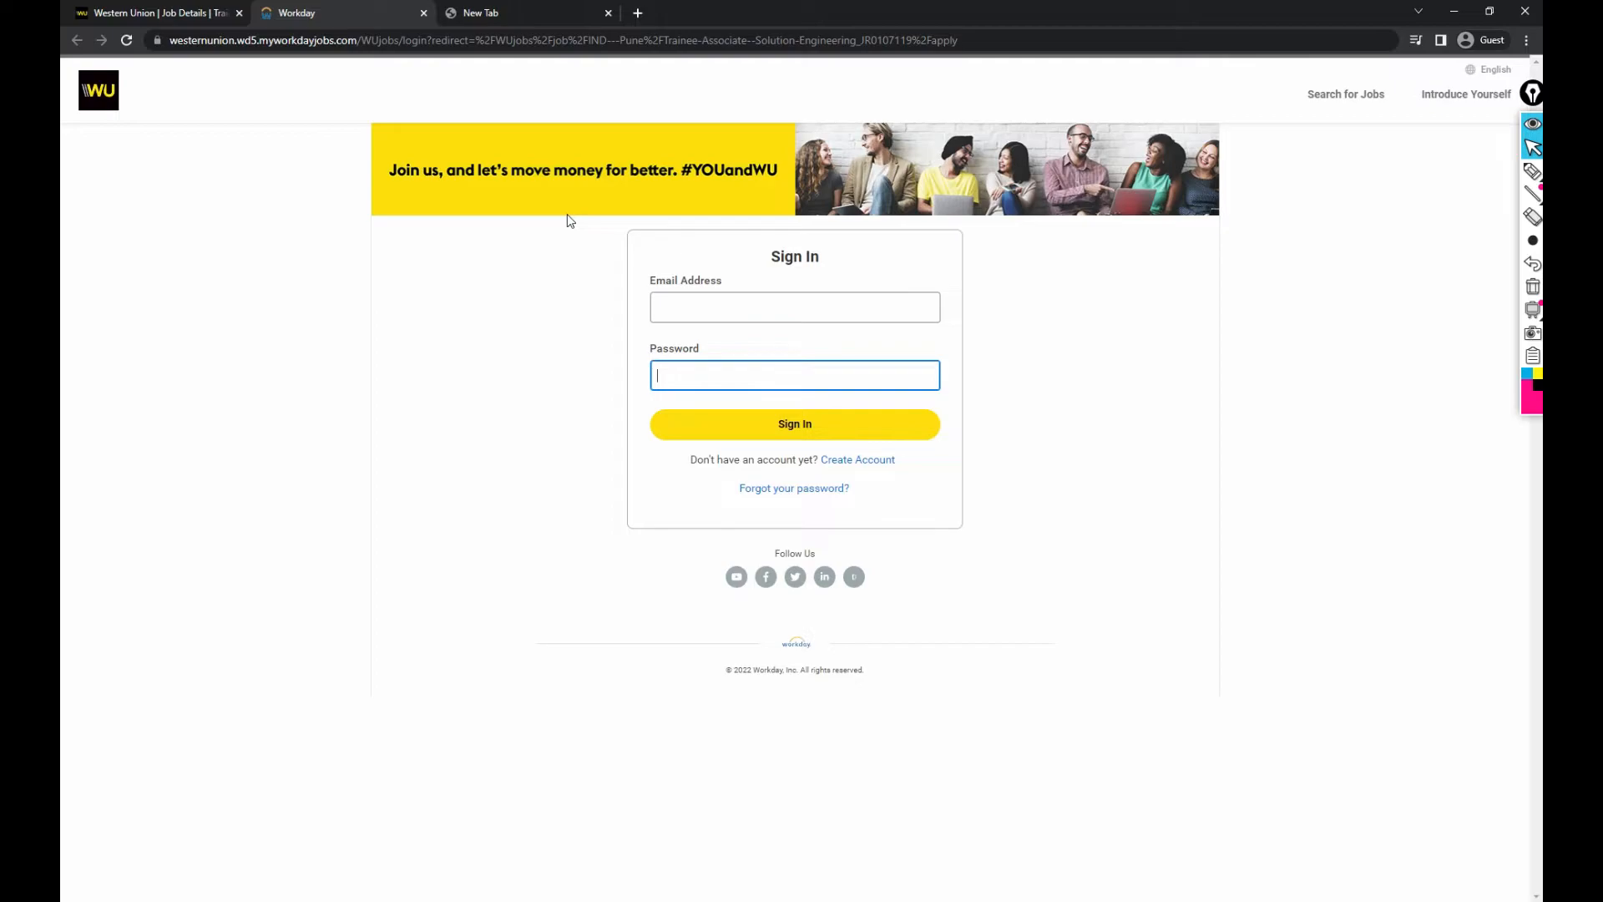
mouse_move(589, 213)
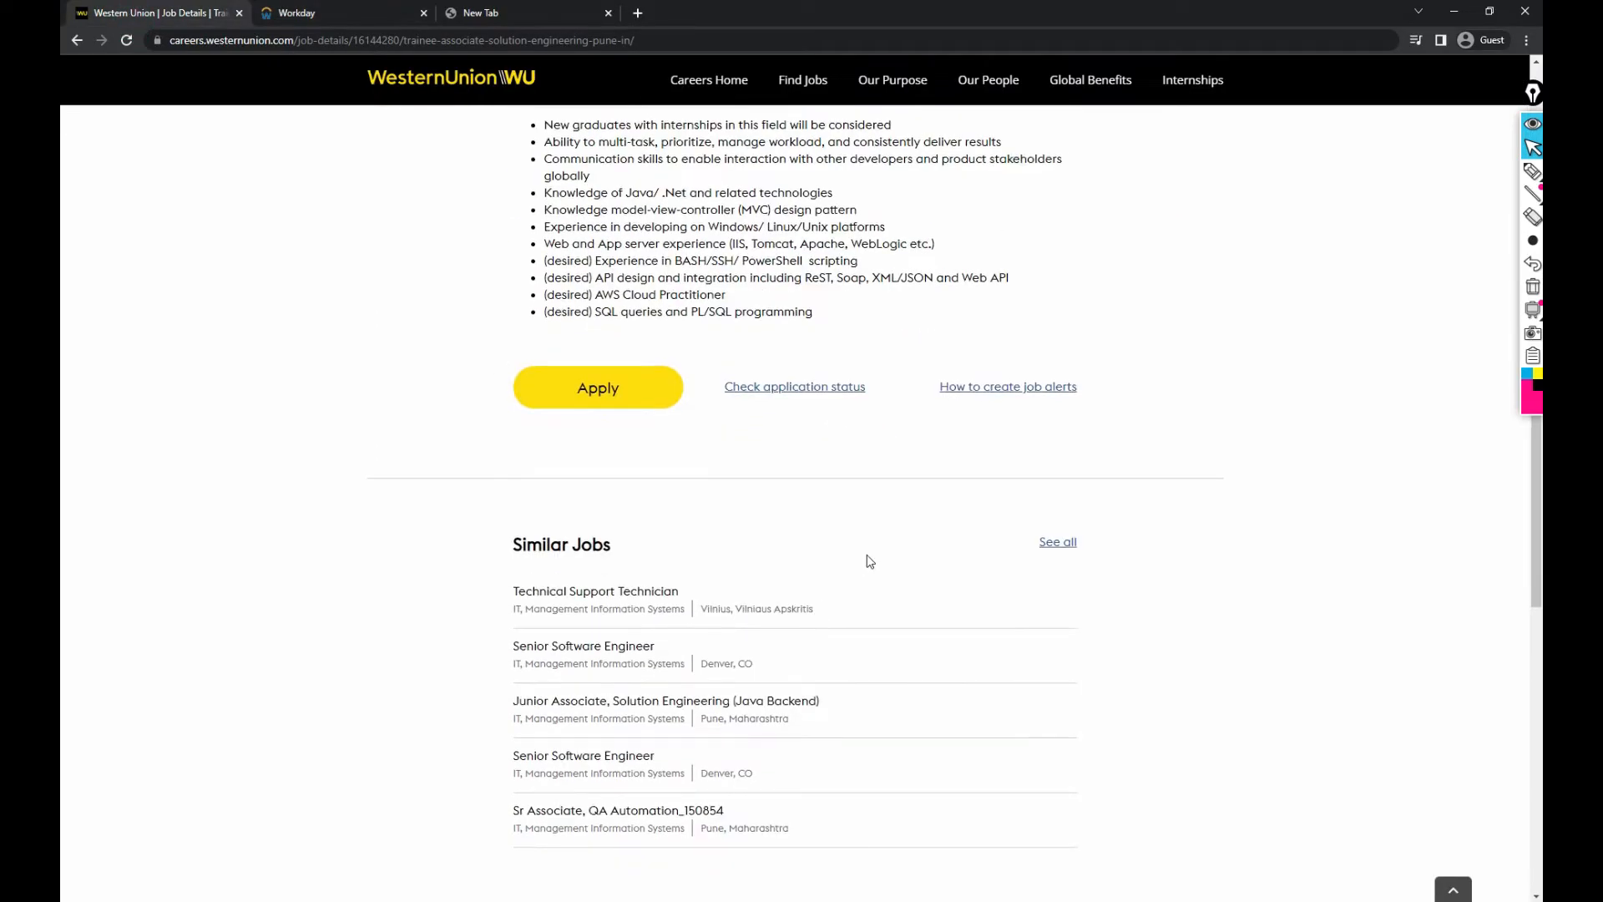
Scroll back up to the top of the Trainee Associate, Solution Engineering posting
scroll("up", 3)
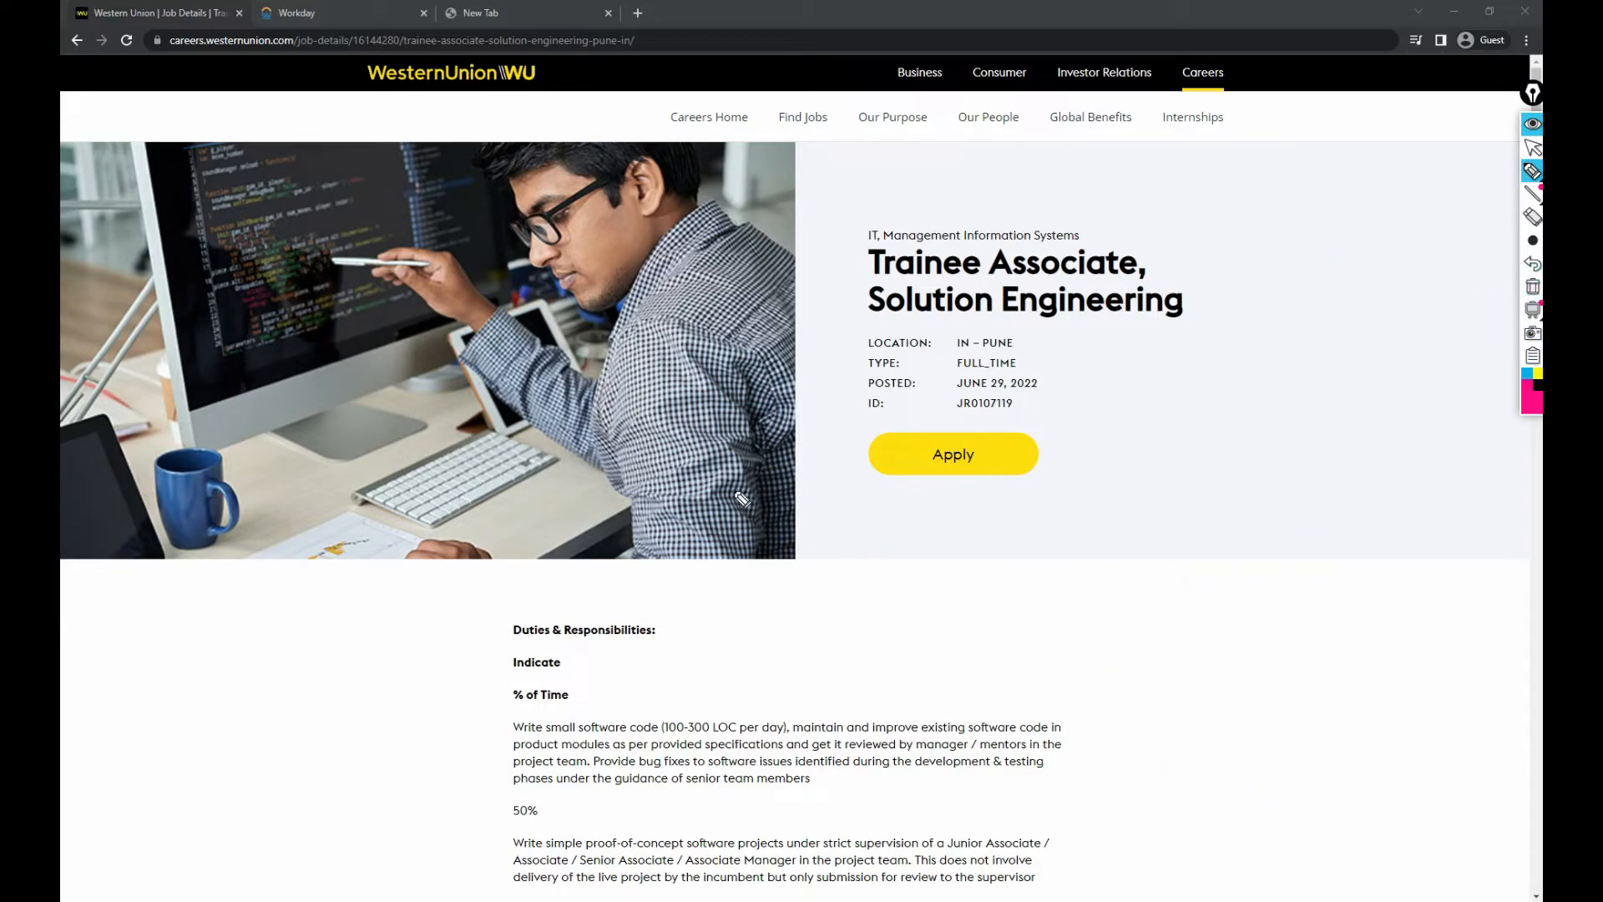
Write pink 10 LPA and 16 LPA notes beside the Junior Associate and QA Automation similar jobs
scroll("down", 3)
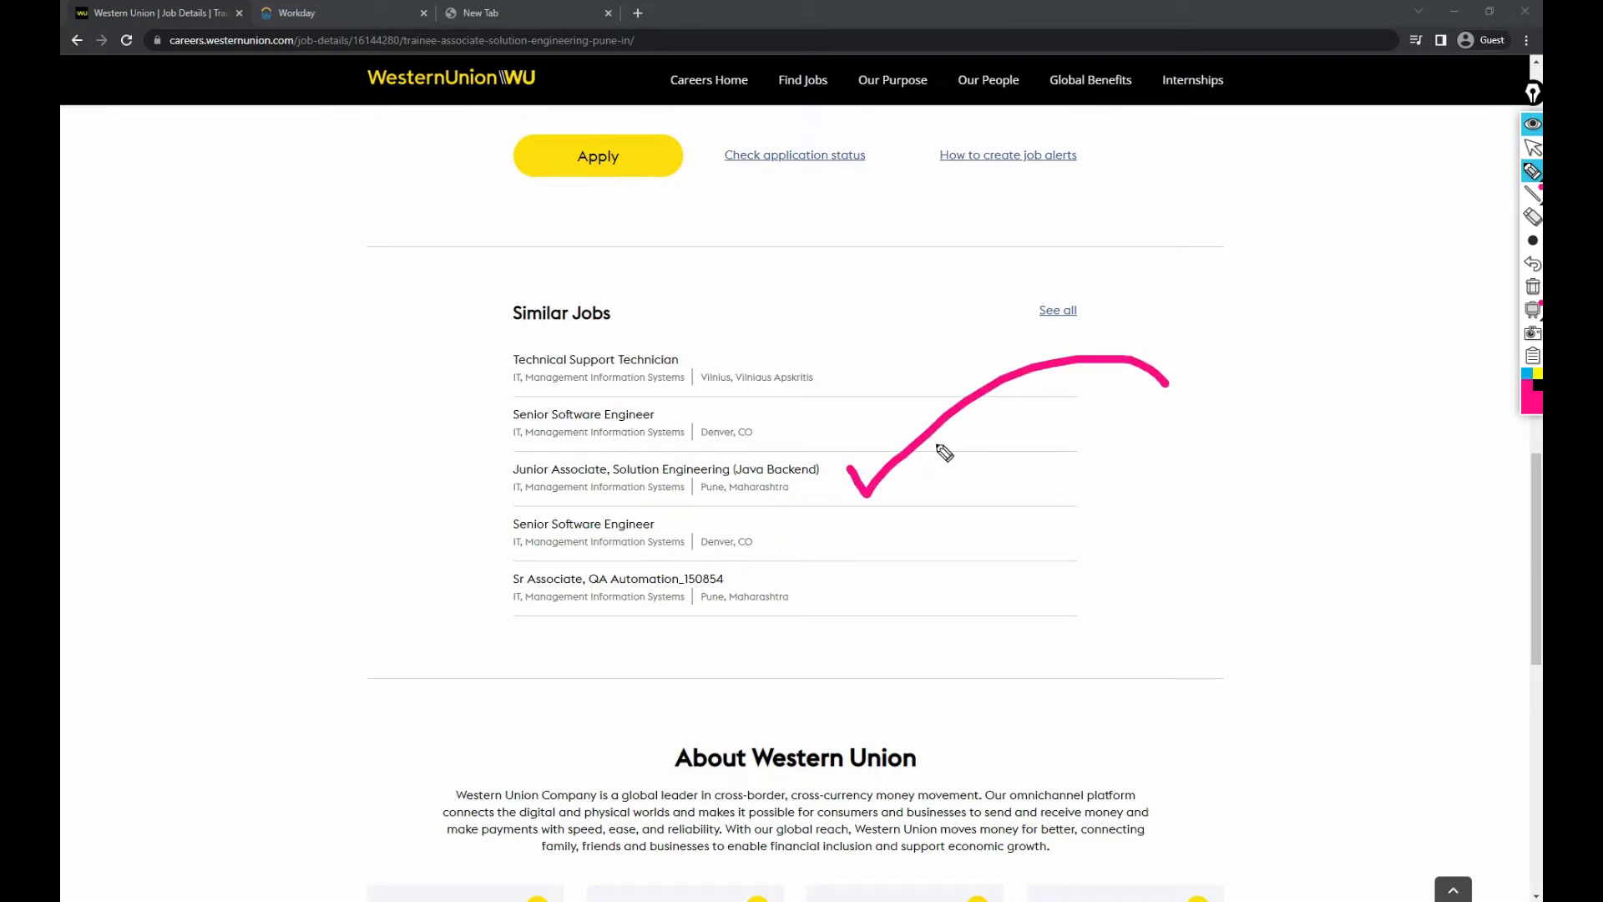
mouse_move(828, 482)
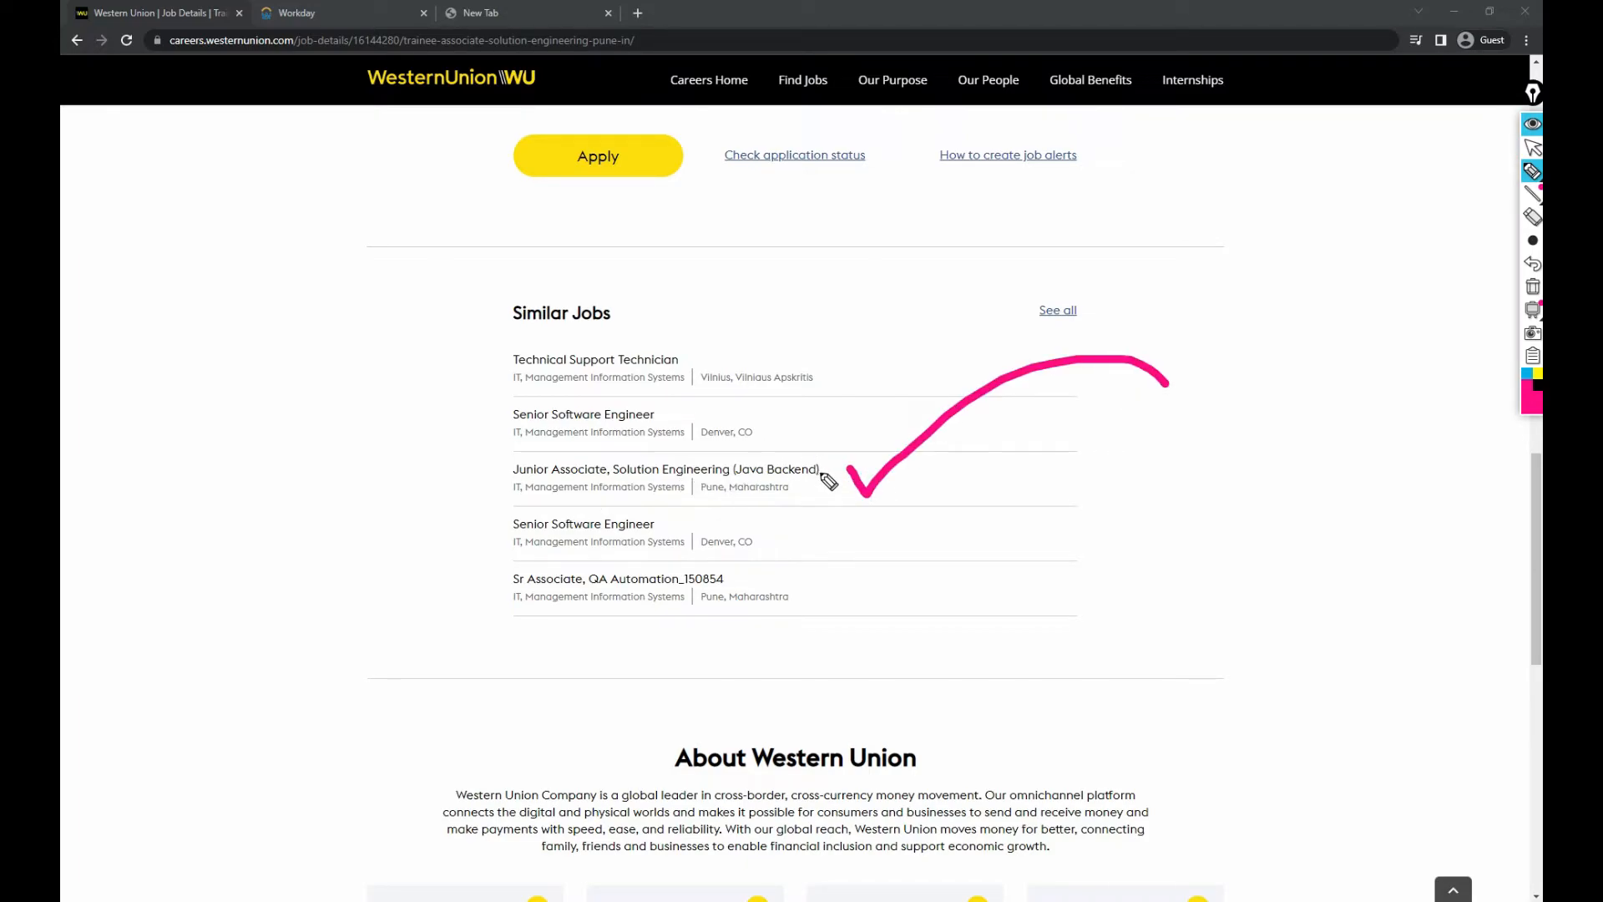
mouse_move(732, 506)
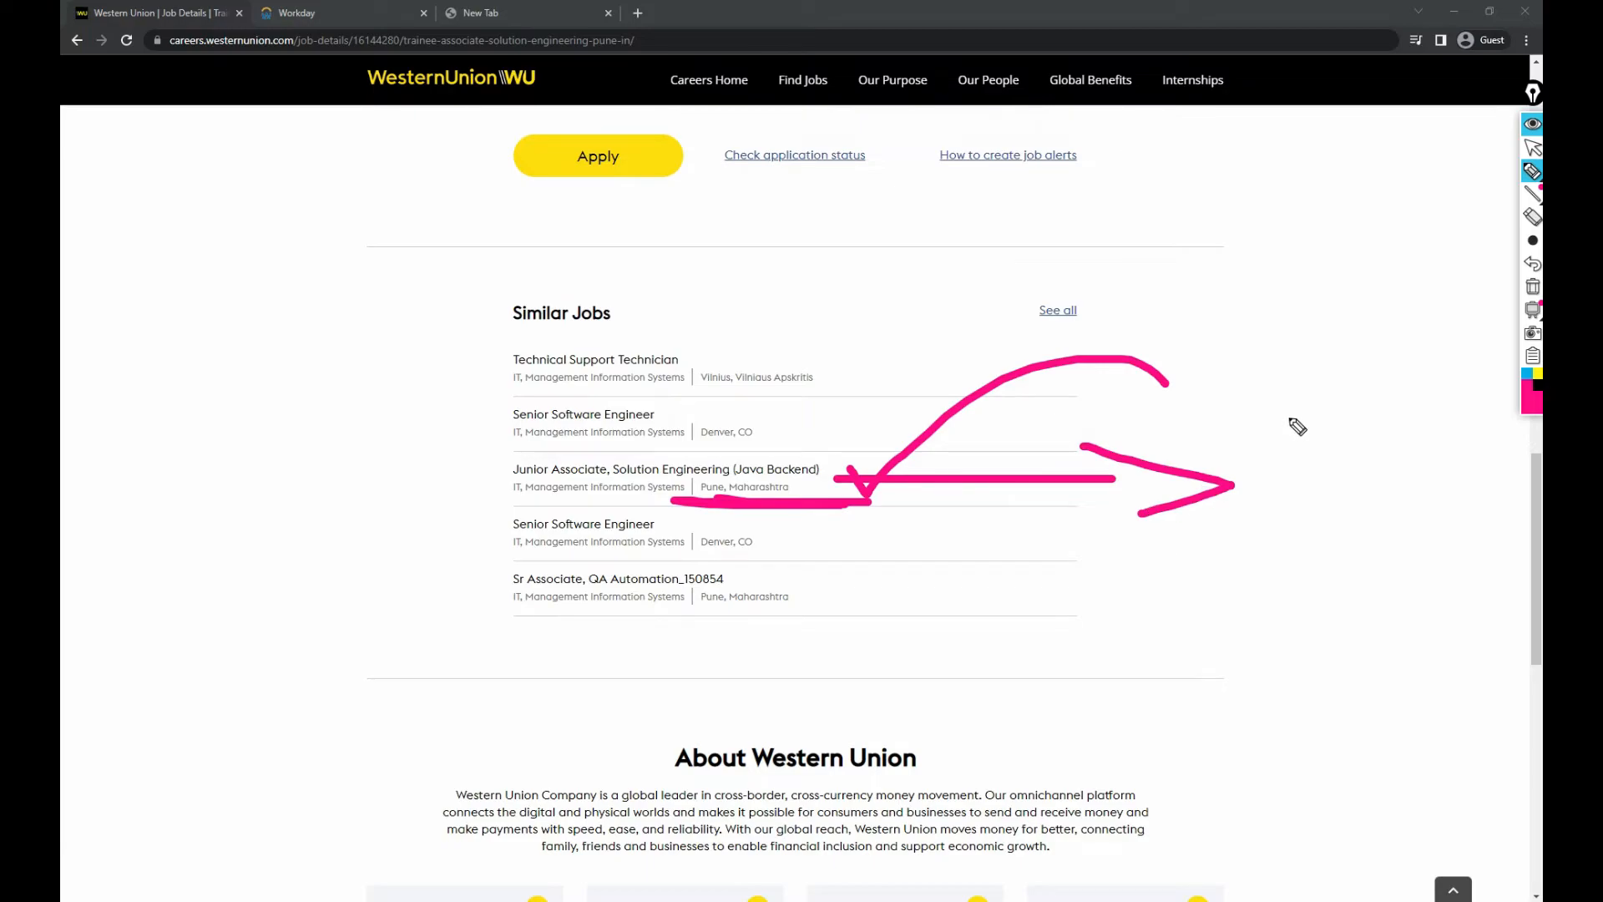
mouse_move(1278, 464)
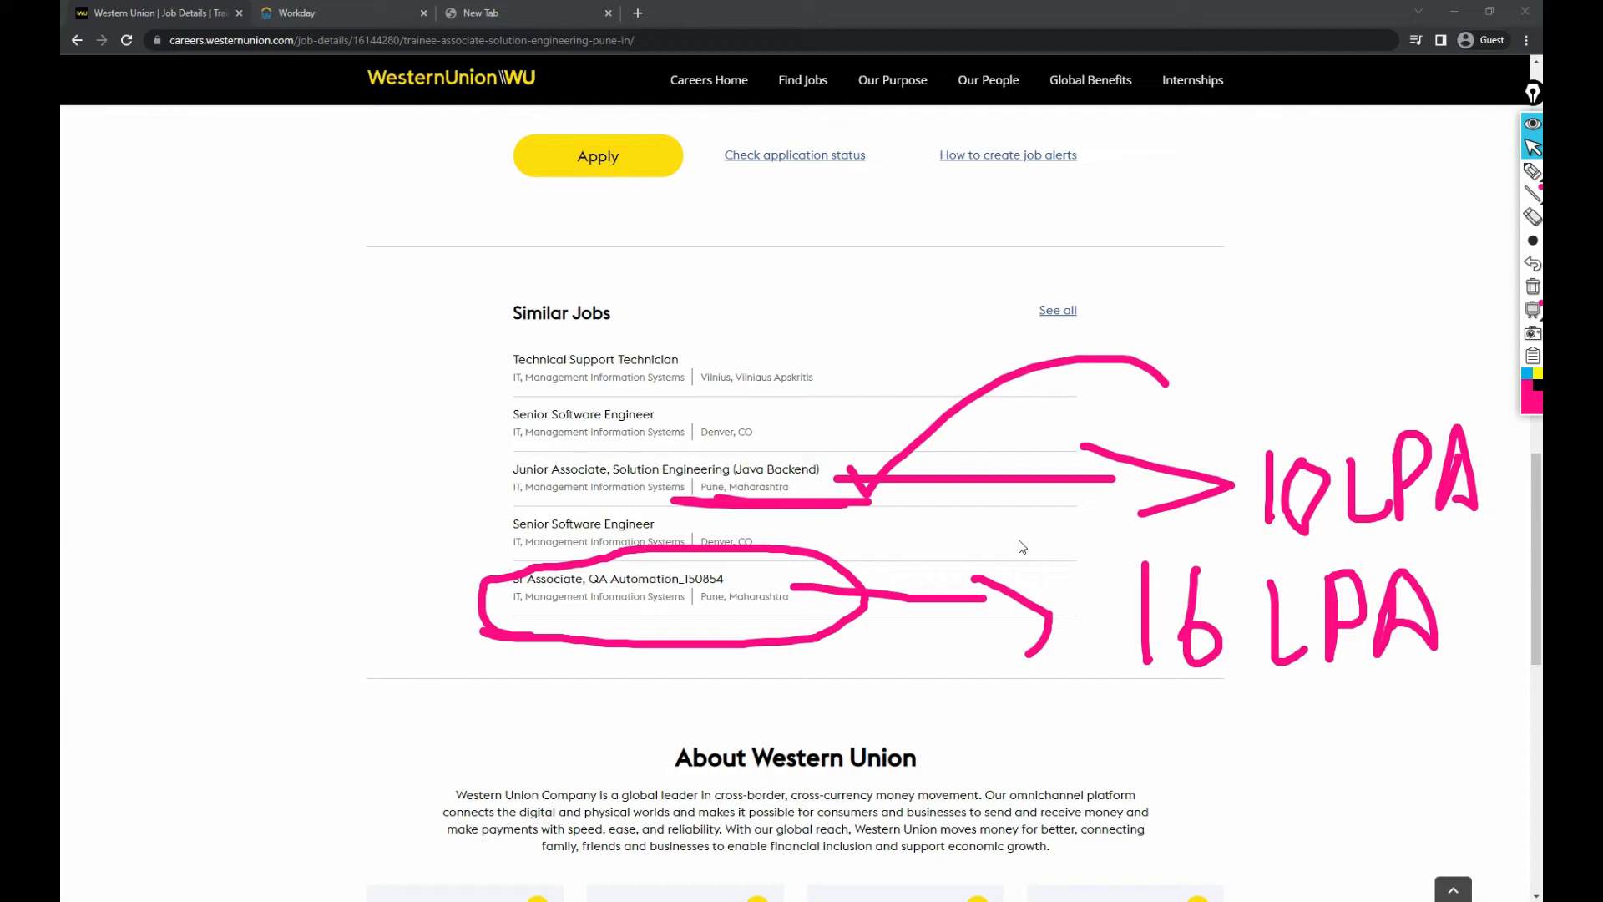
scroll("down", 3)
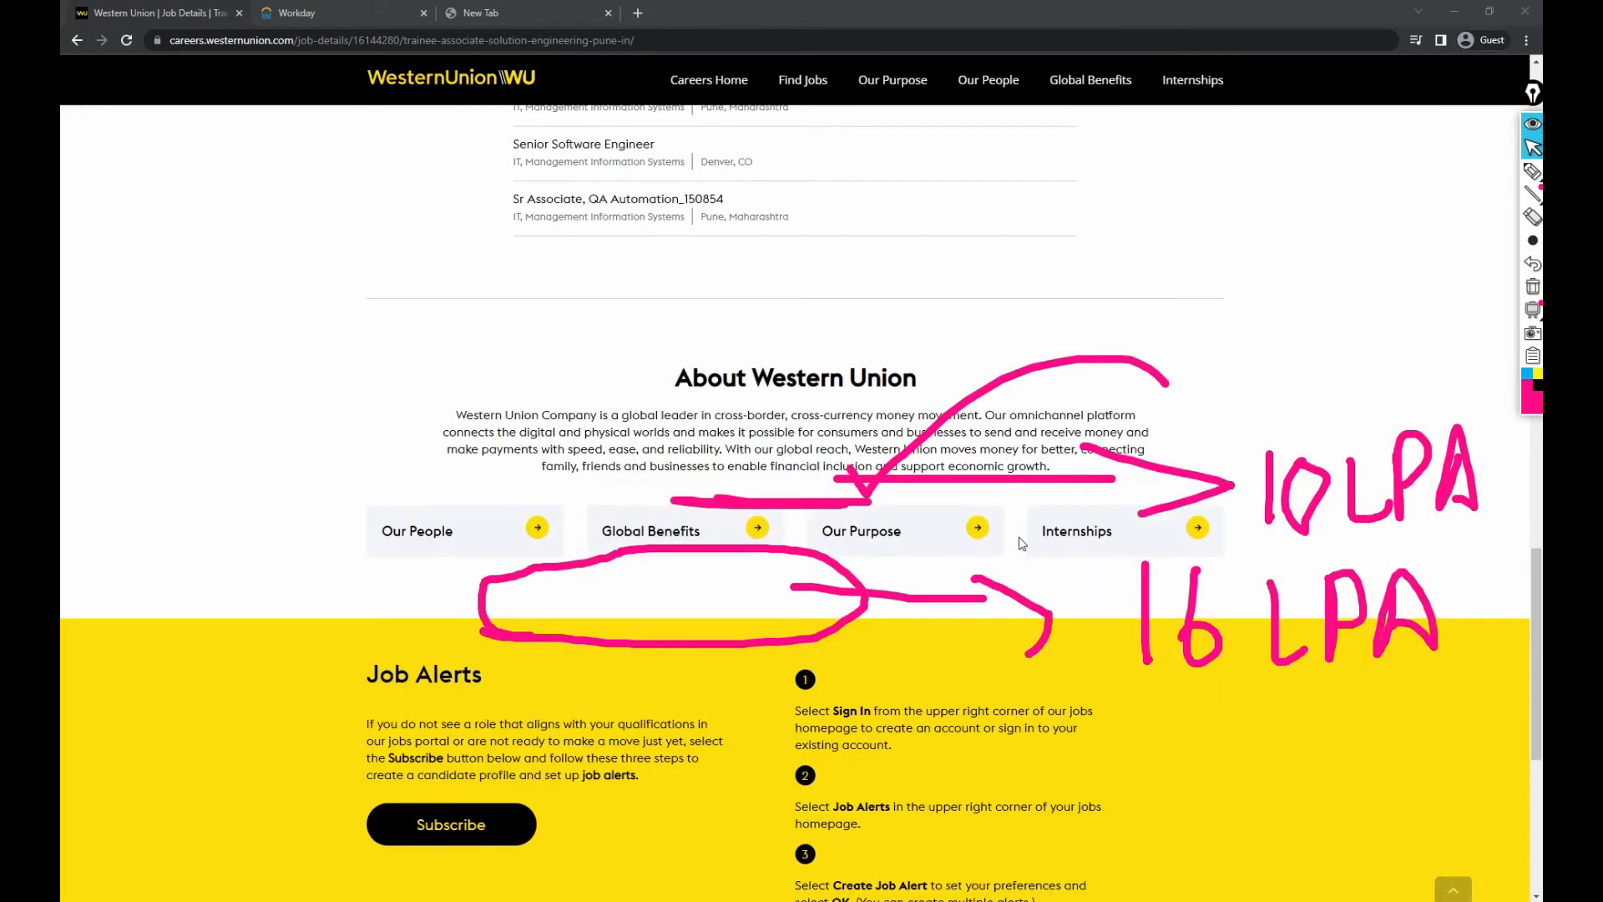
Scroll to the About Western Union cards and open Global Benefits
scroll("up", 3)
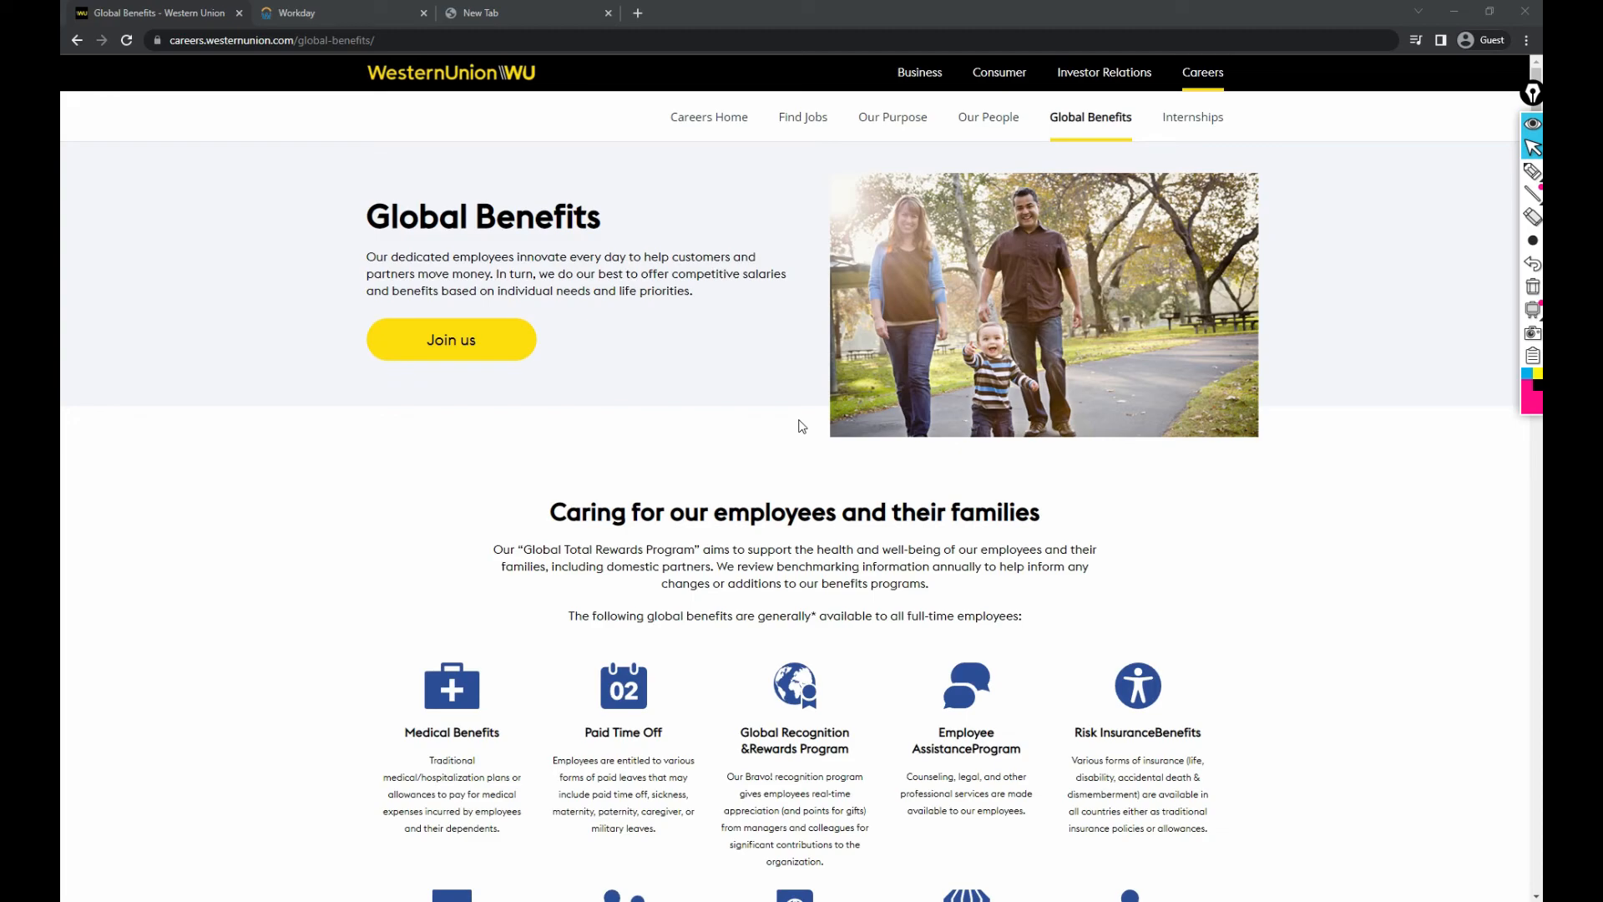
mouse_move(1507, 372)
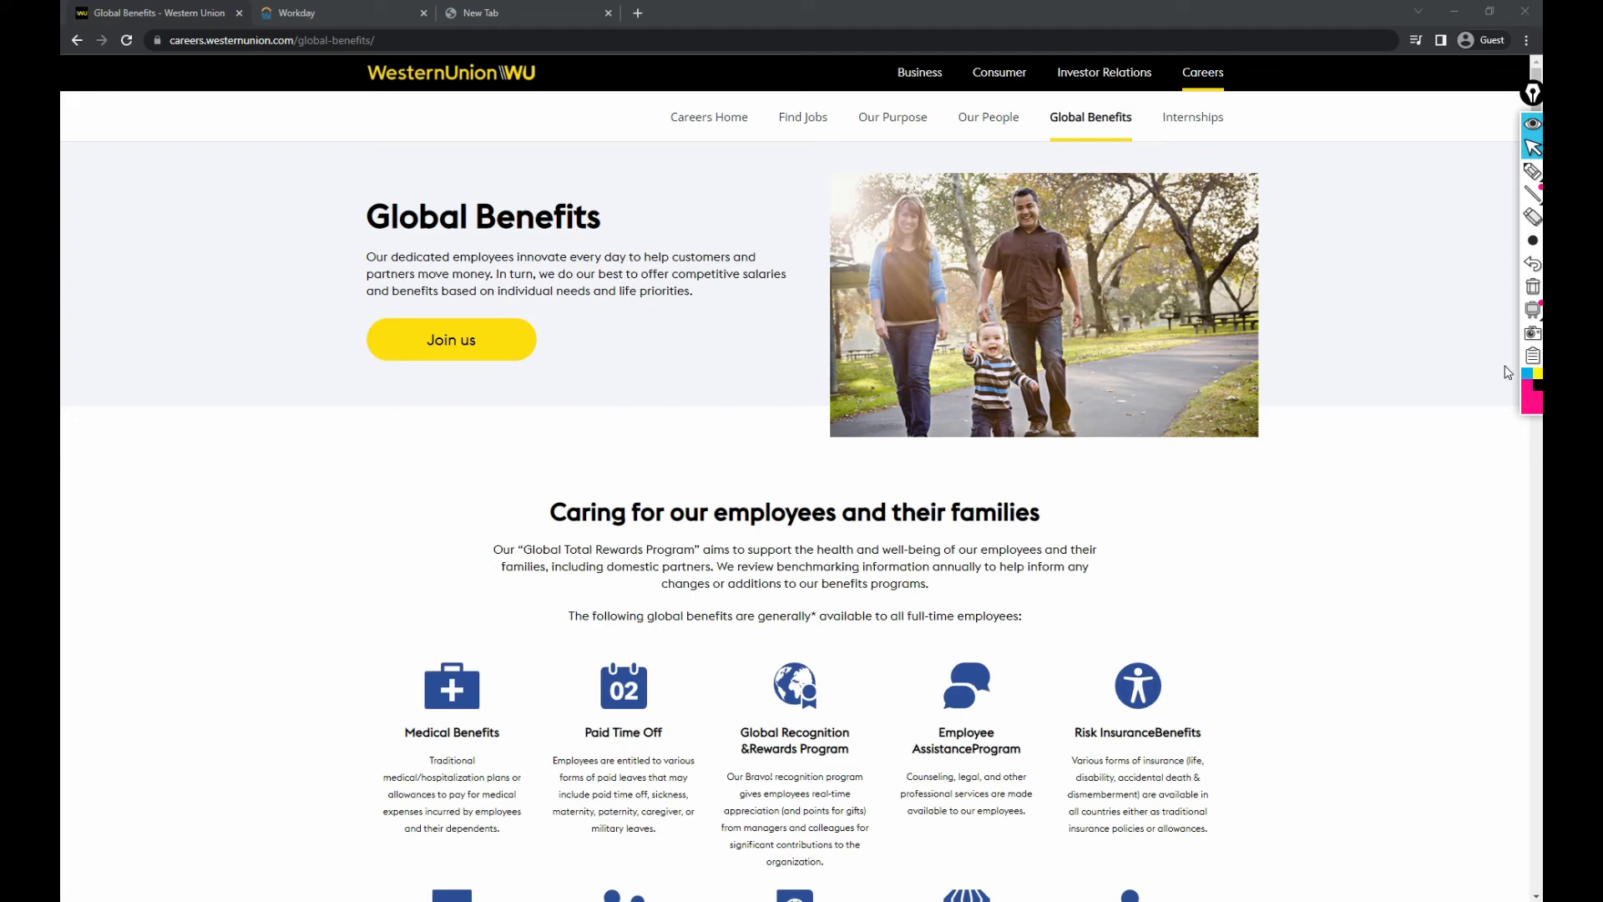